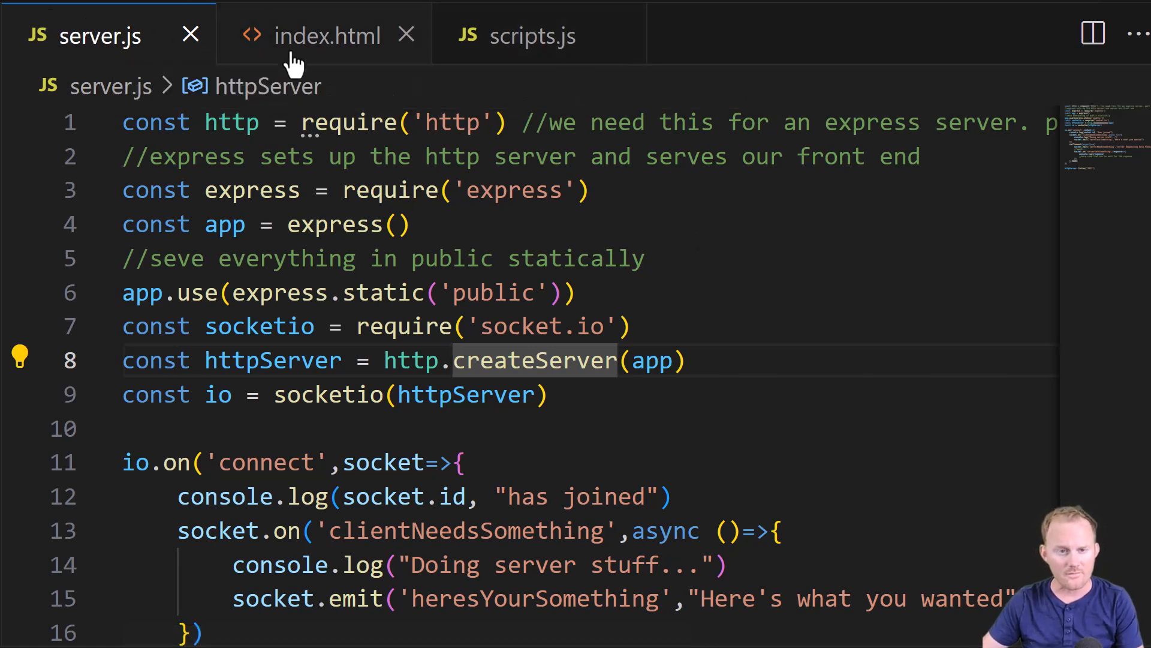
# - Review the serverNeedsSomething and requestToServer handlers in the client scripts.js file
pyautogui.click(534, 36)
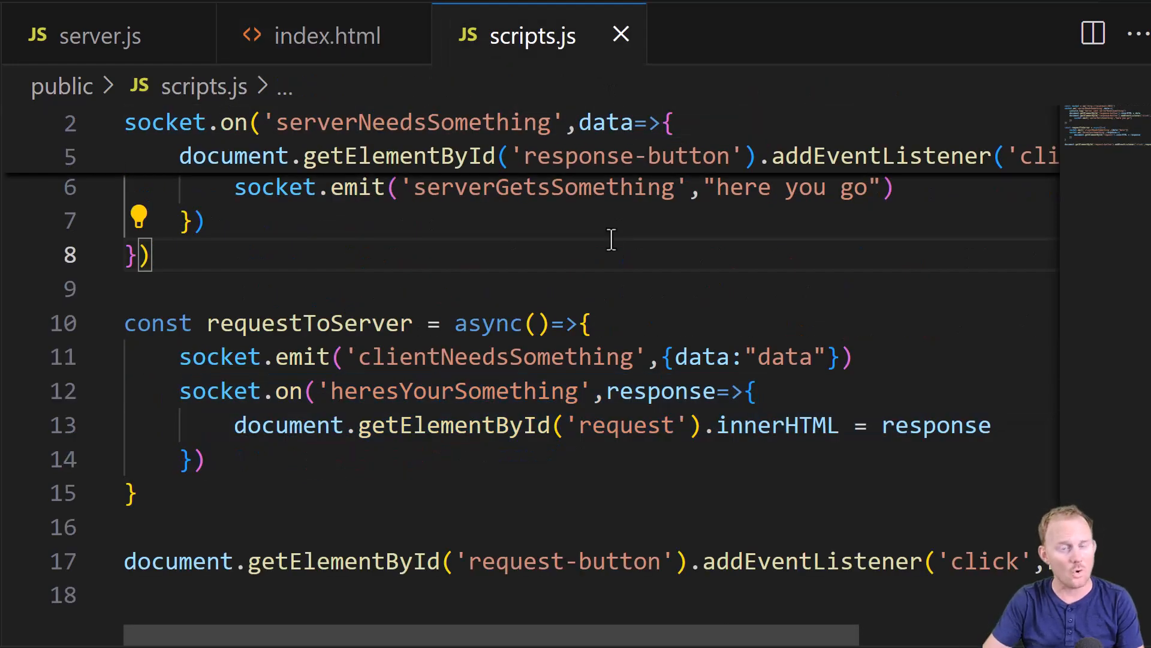
pyautogui.moveTo(491, 226)
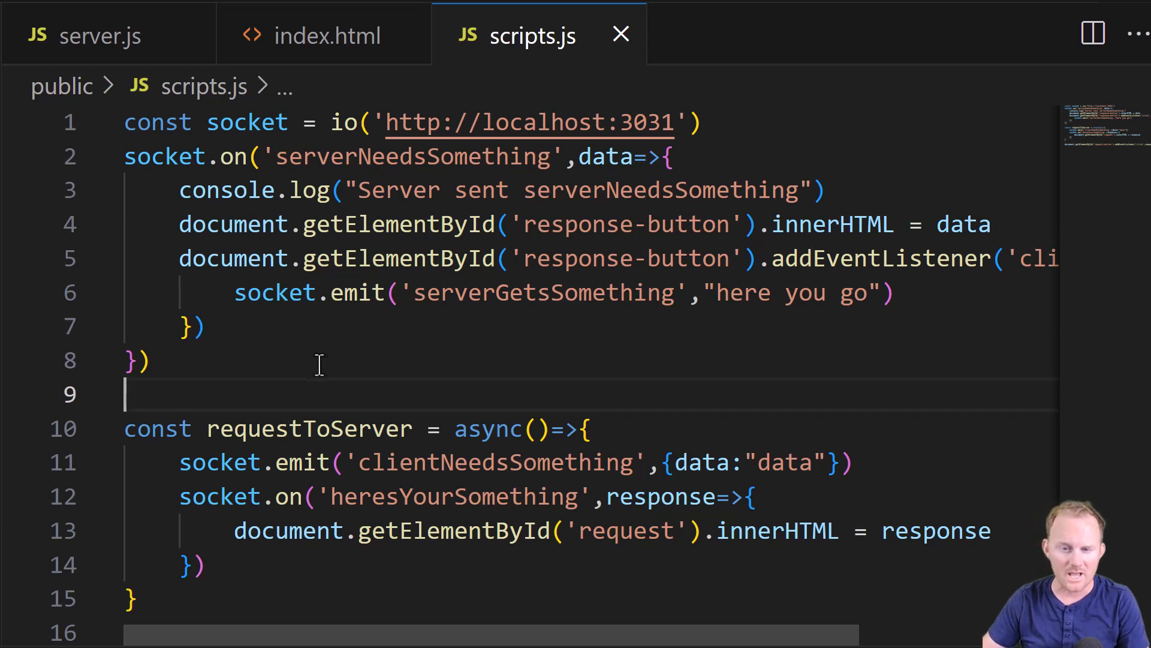
pyautogui.click(328, 35)
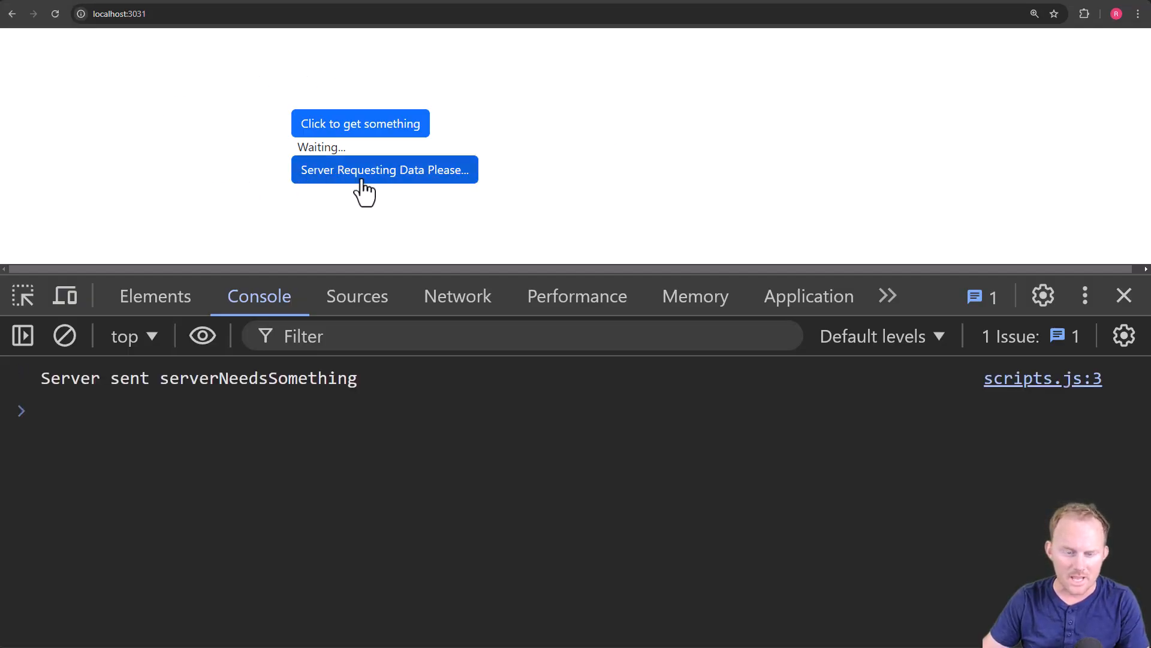
# - Answer the server with the 'Server Requesting Data Please...' button on localhost:3031
pyautogui.click(384, 170)
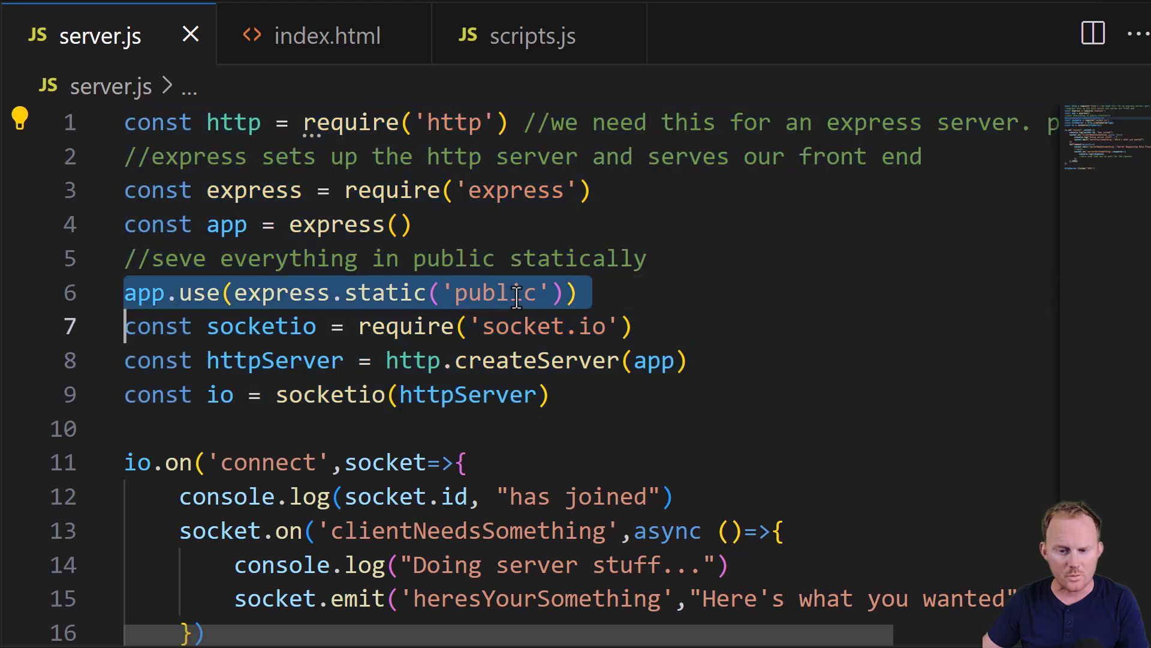
pyautogui.scroll(-3)
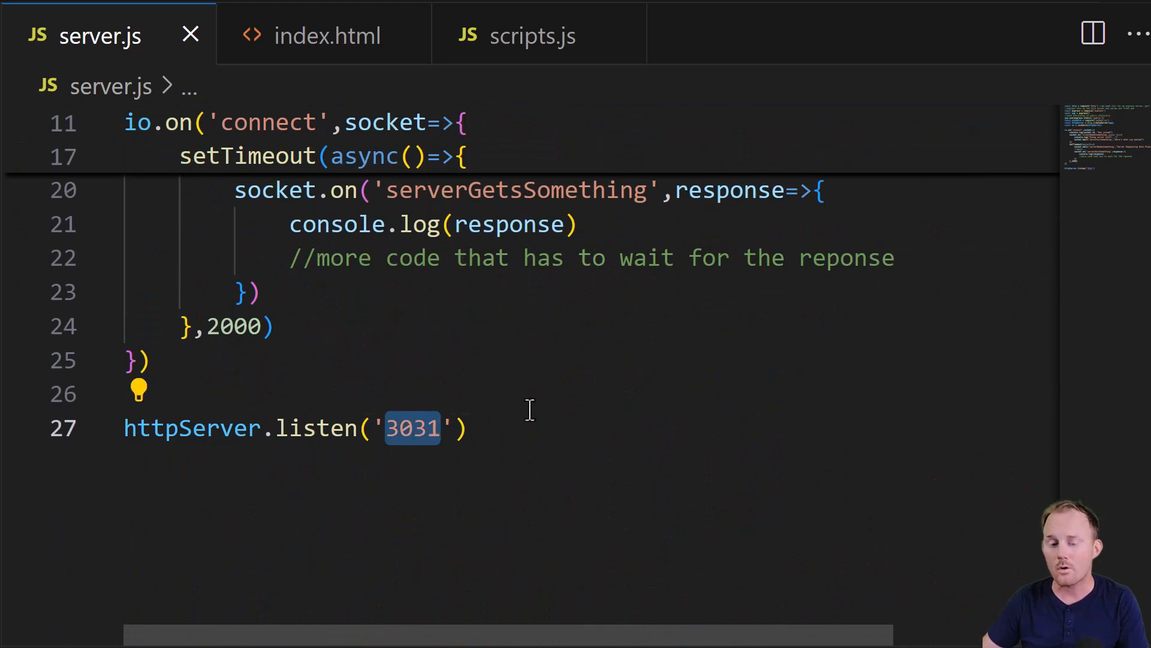
pyautogui.scroll(3)
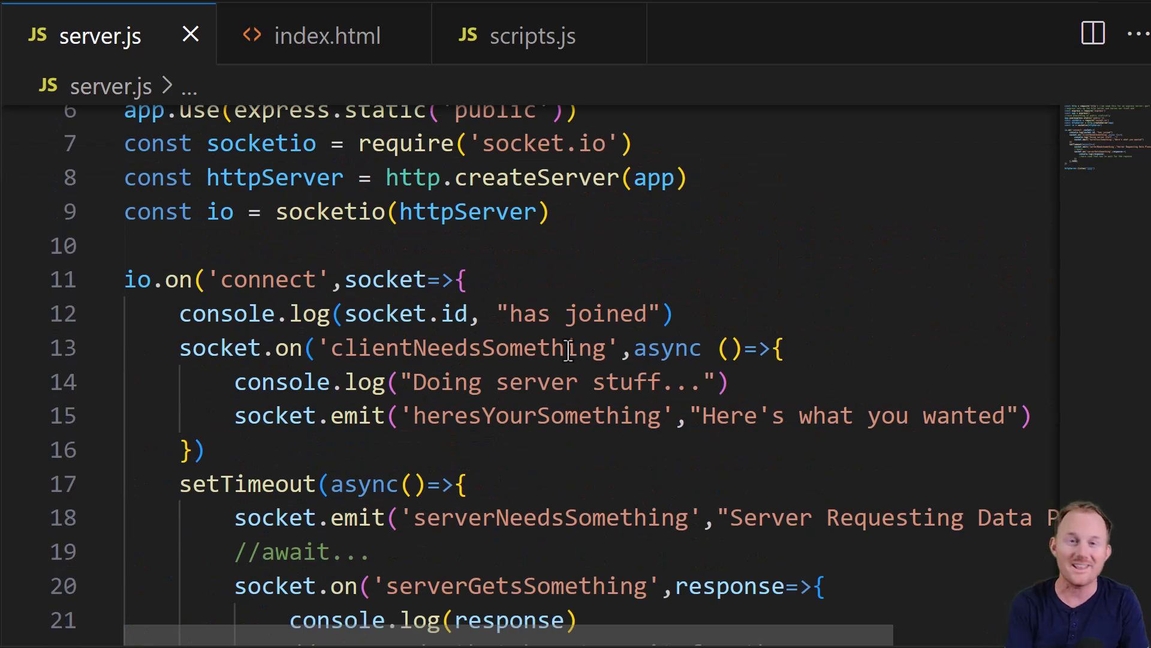
pyautogui.scroll(-3)
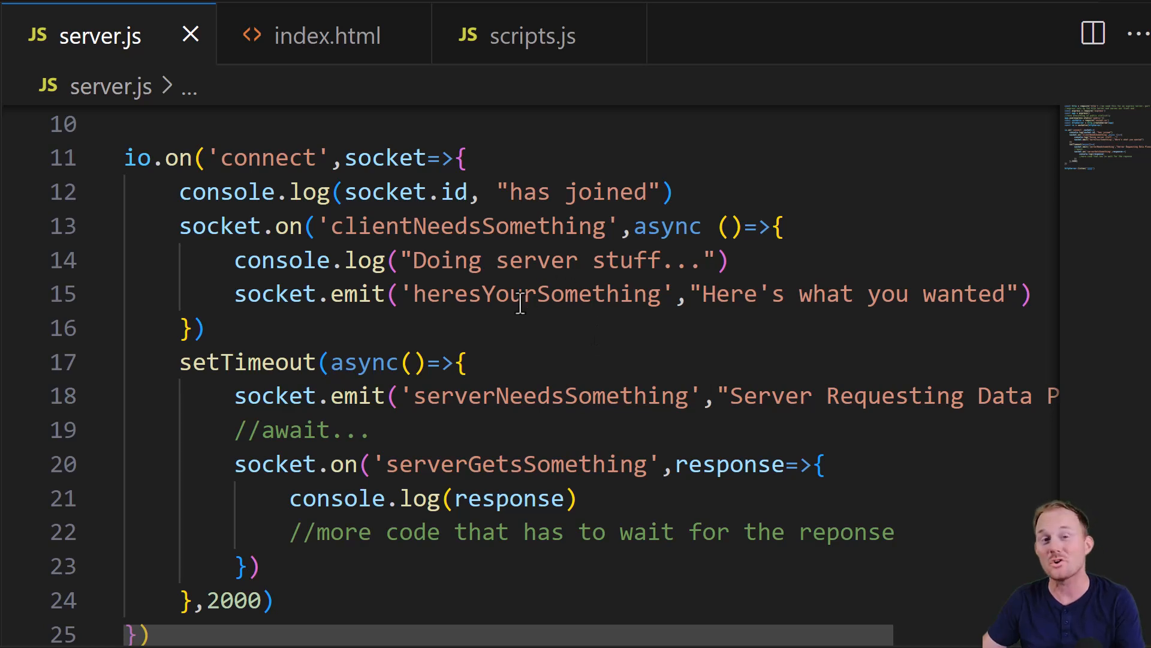
pyautogui.doubleClick(268, 157)
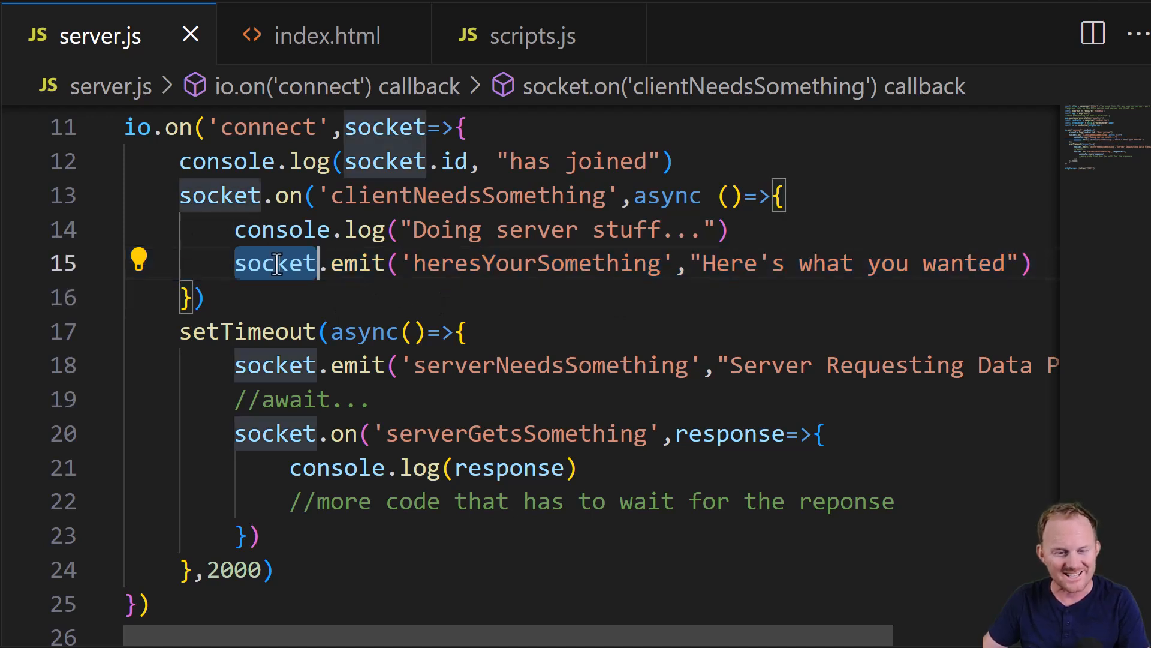
pyautogui.tripleClick(514, 263)
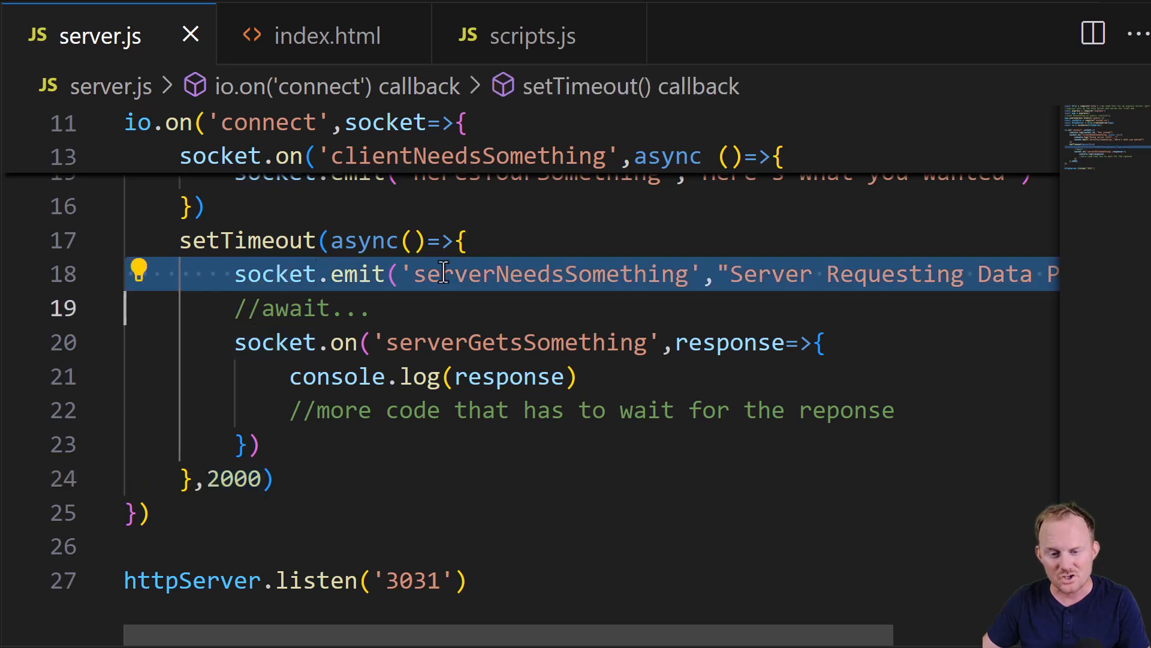
pyautogui.doubleClick(547, 274)
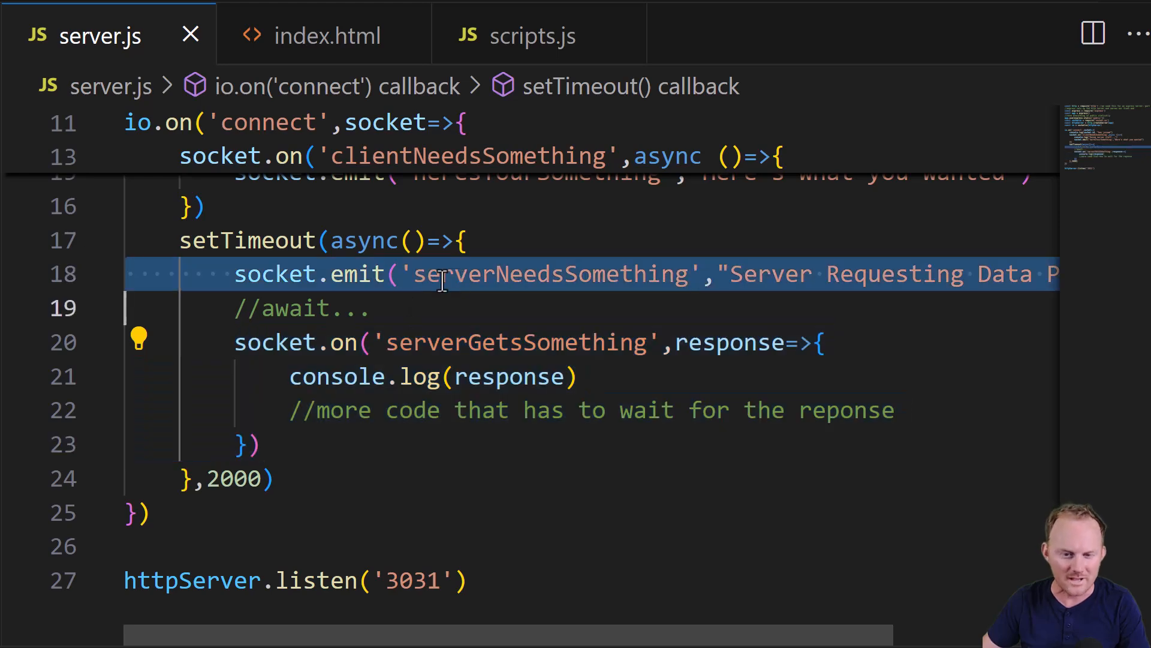
pyautogui.moveTo(534, 35)
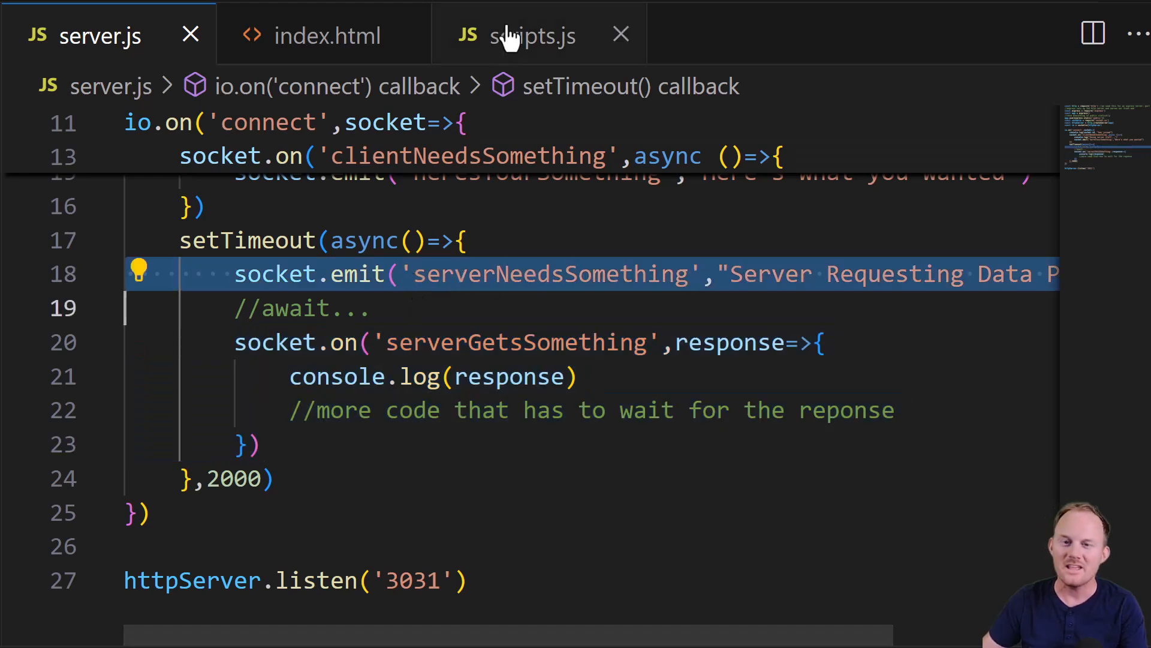
# - Compare matching emit/on blocks in server.js and scripts.js, ending on clientNeedsSomething
pyautogui.click(535, 35)
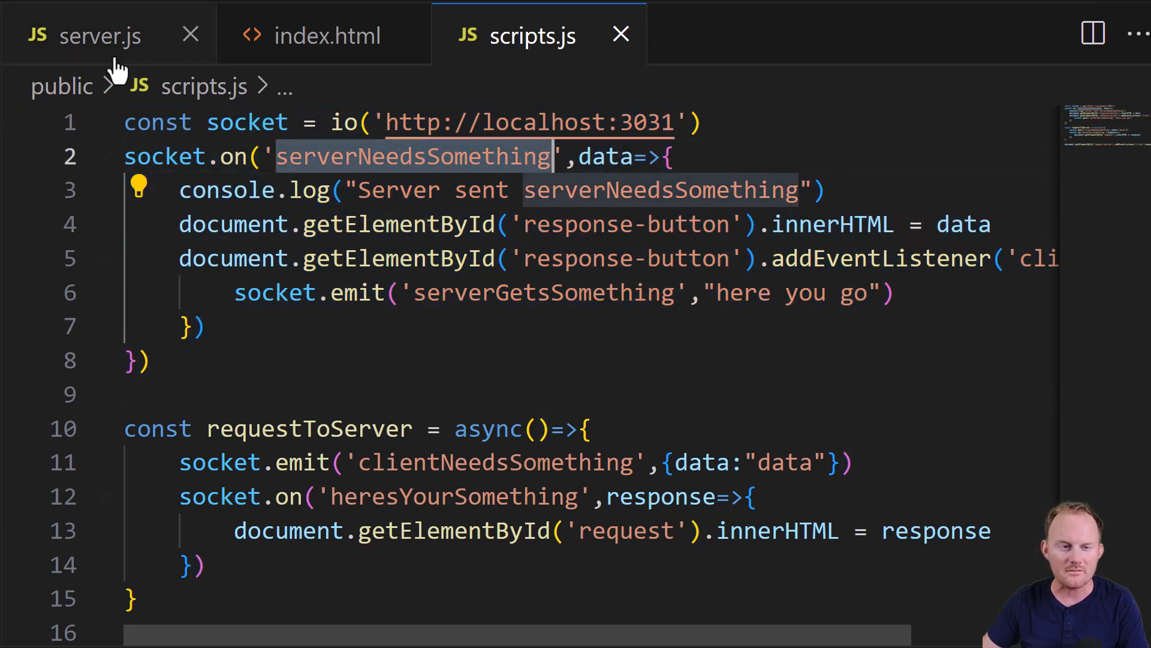
pyautogui.click(85, 35)
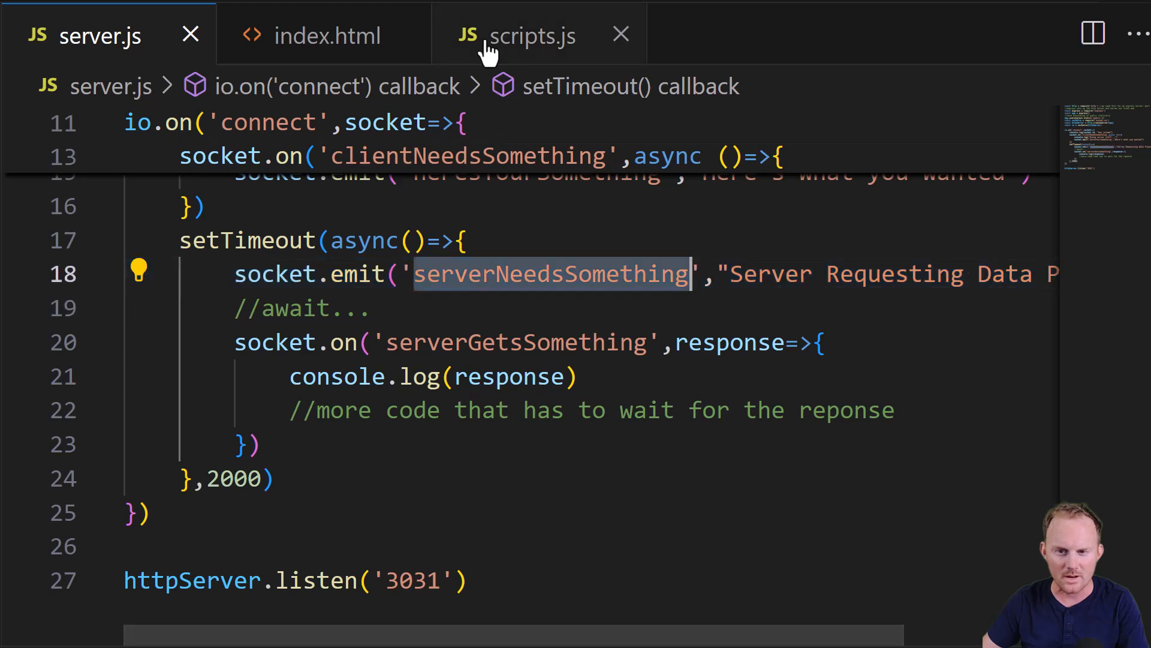
pyautogui.click(517, 35)
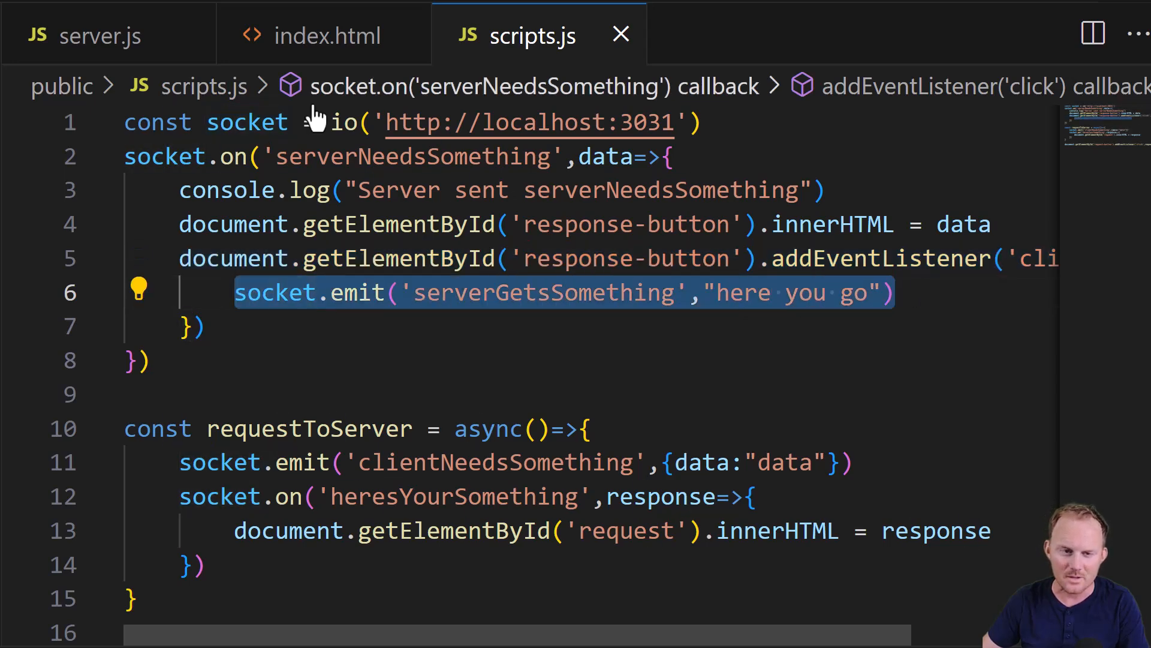
pyautogui.click(100, 35)
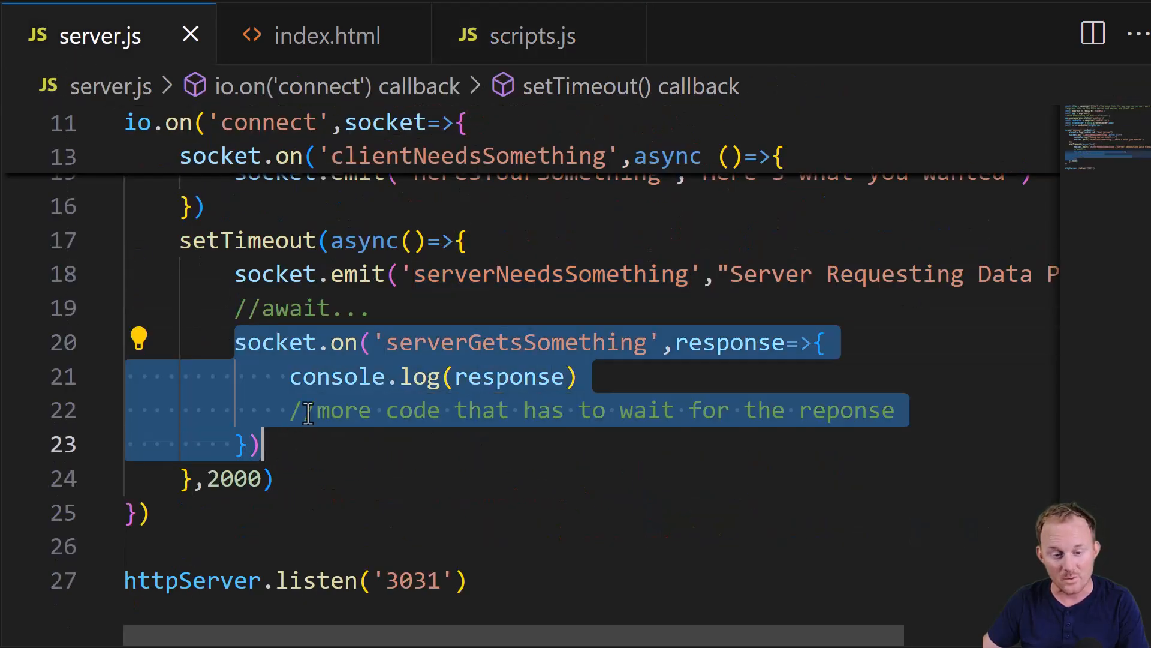
pyautogui.click(534, 36)
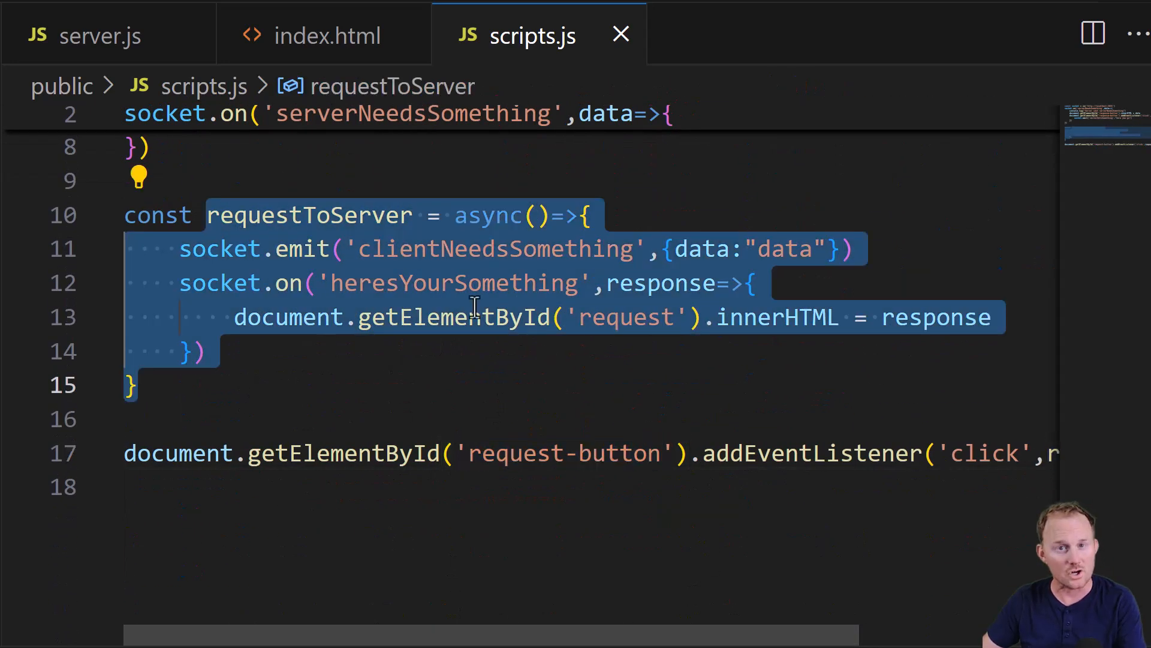
pyautogui.click(400, 249)
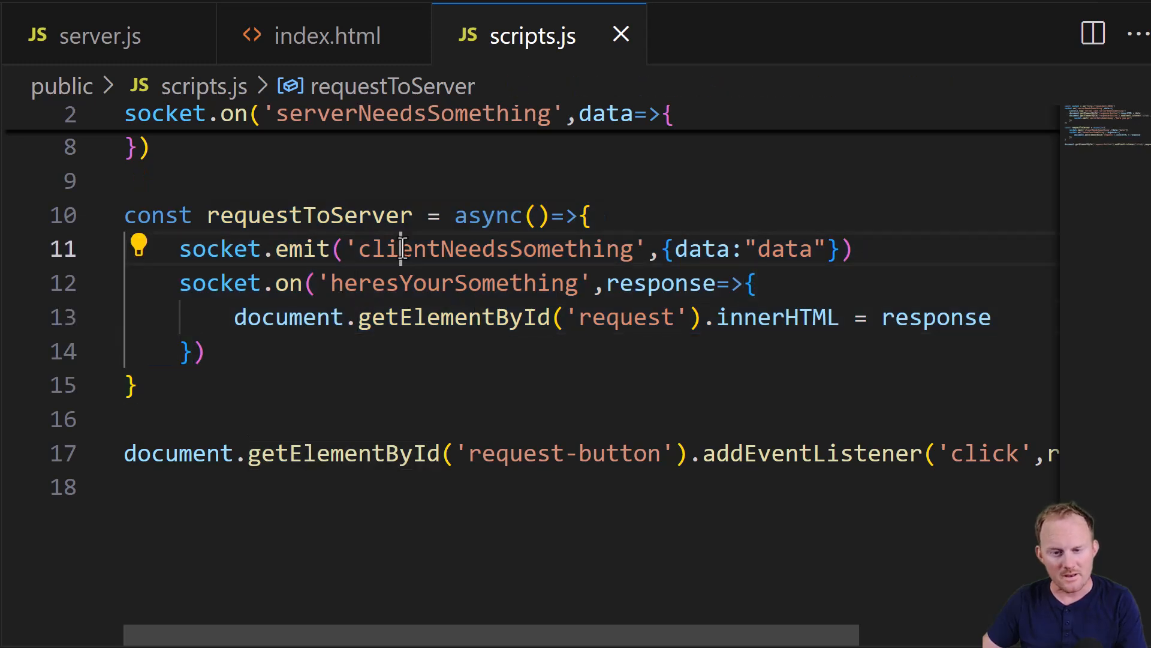
pyautogui.doubleClick(453, 284)
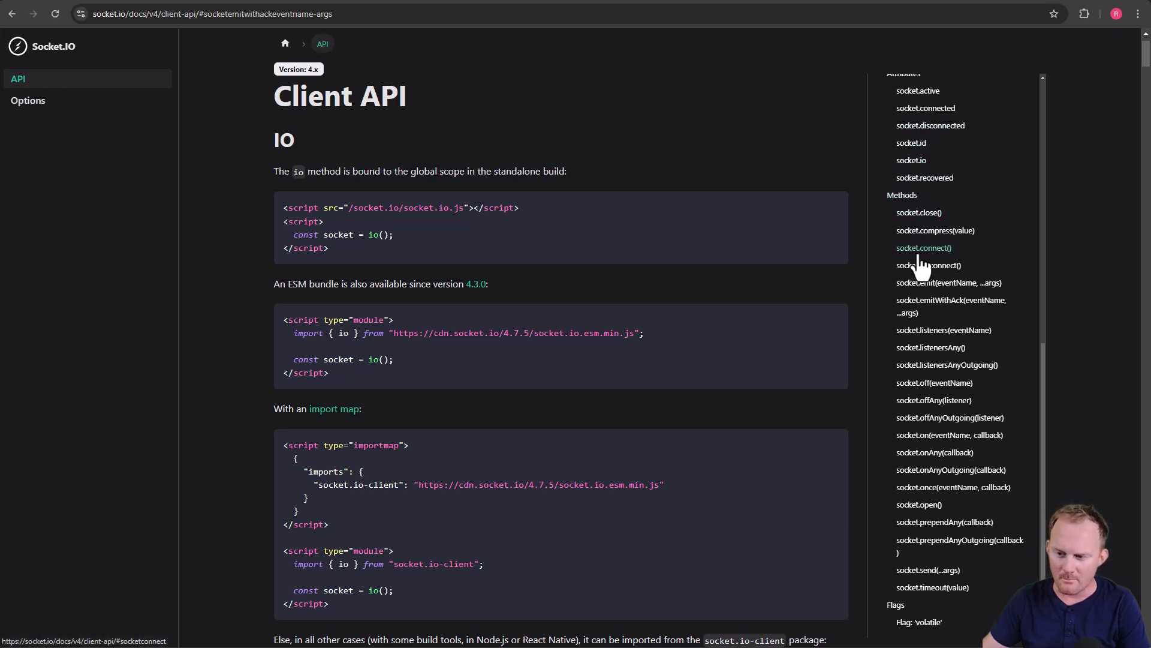
# - Read the socket.emit acknowledgement example, then the emitWithAck entry, in the Client API docs
pyautogui.click(948, 283)
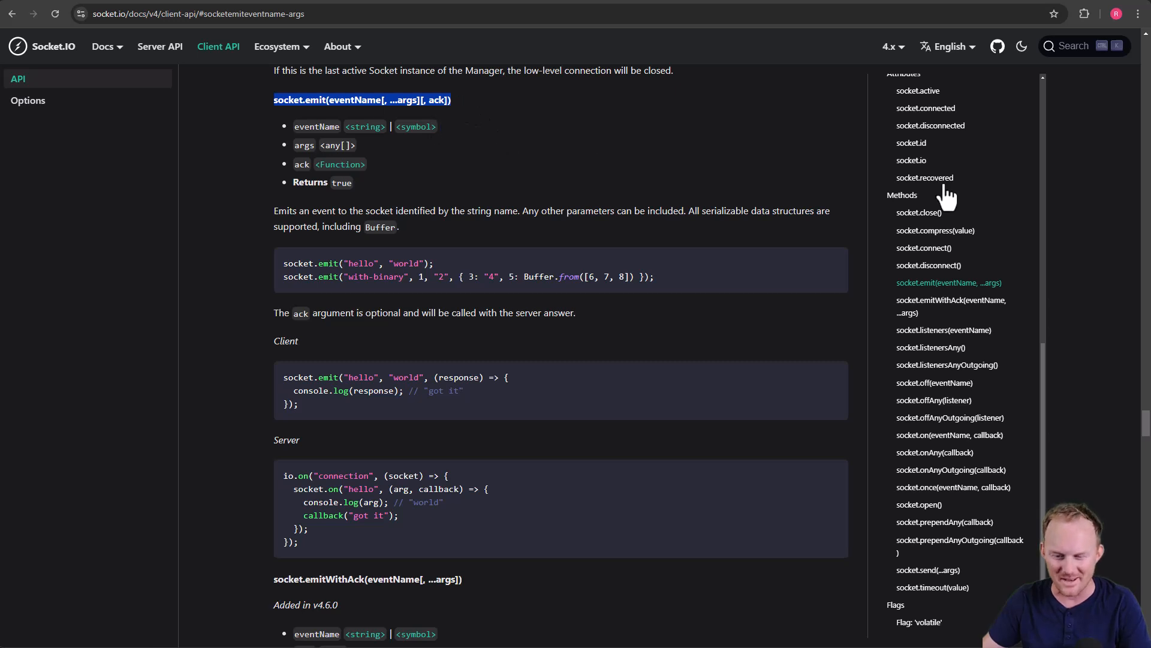
pyautogui.click(950, 306)
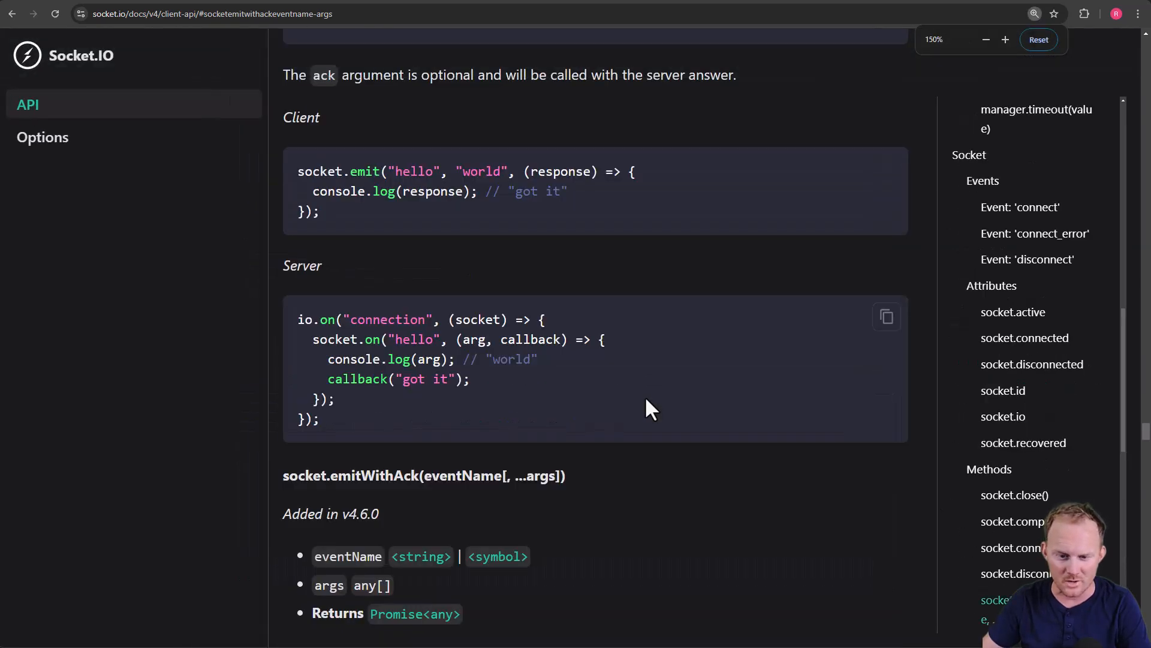
pyautogui.scroll(-3)
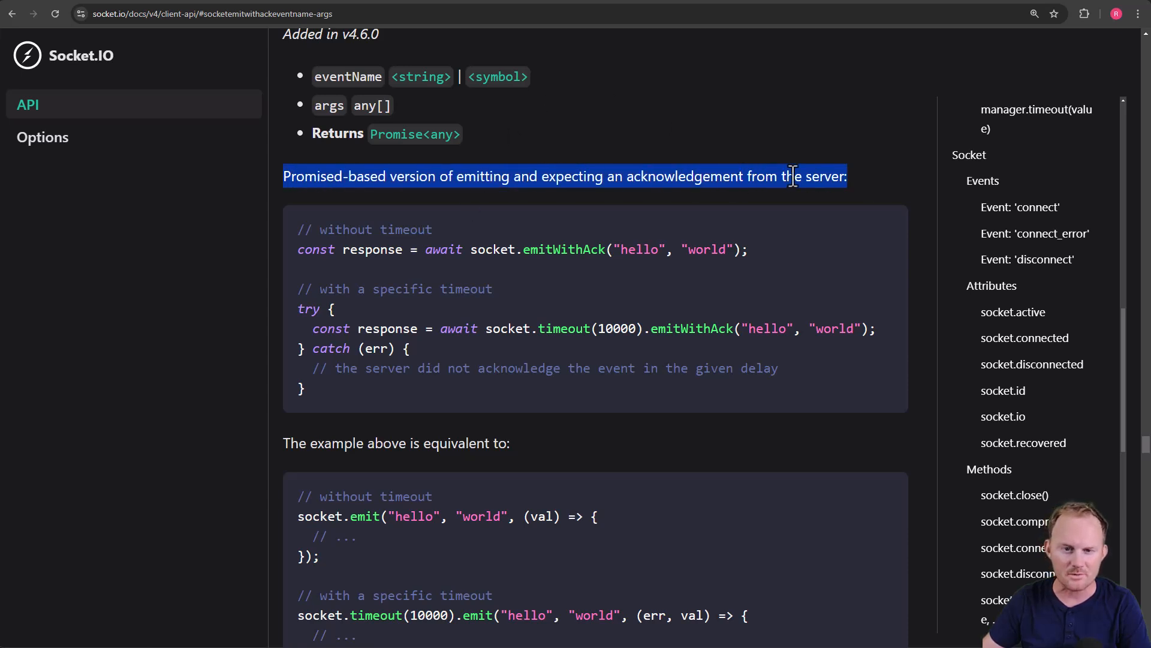
pyautogui.moveTo(746, 131)
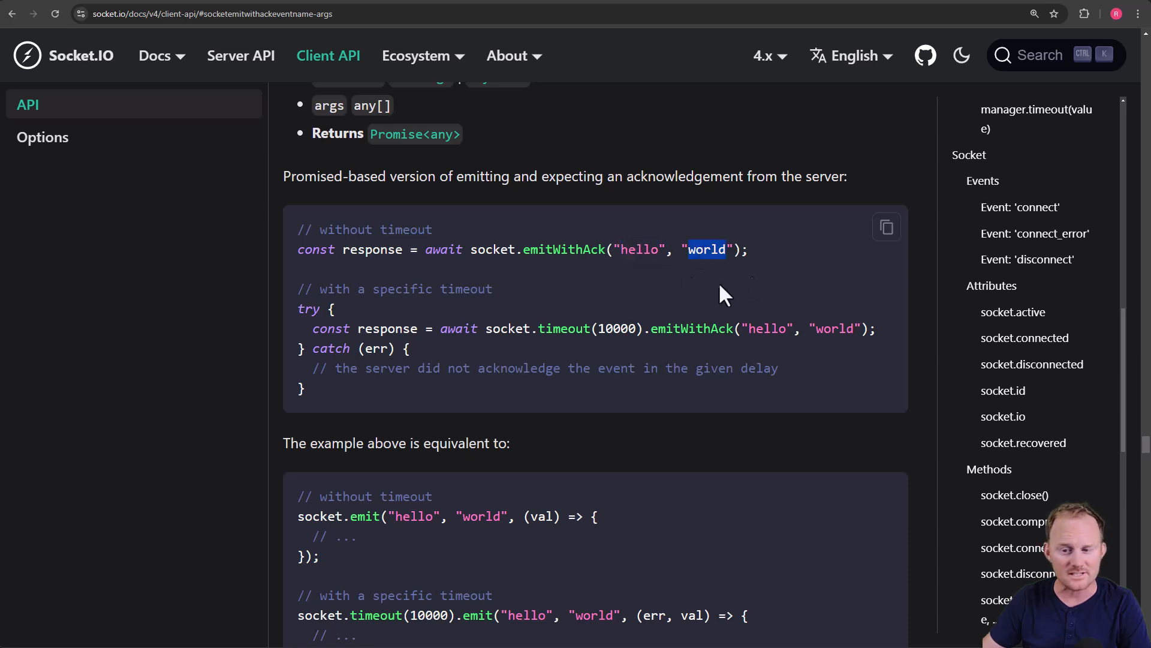
pyautogui.moveTo(602, 305)
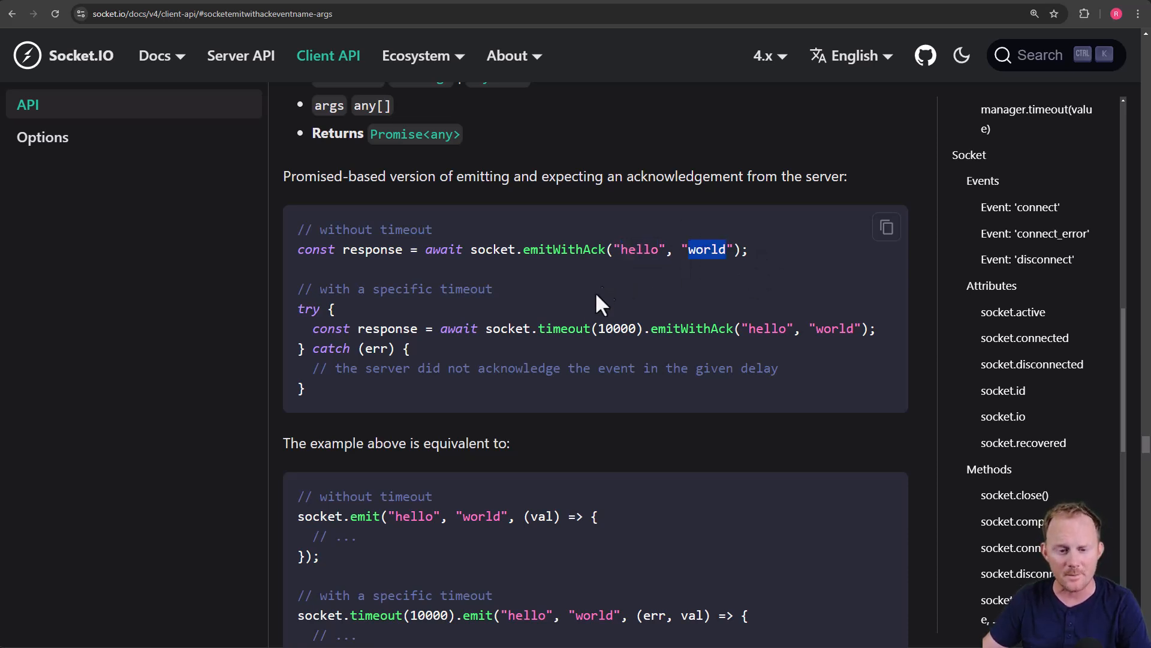
pyautogui.scroll(-3)
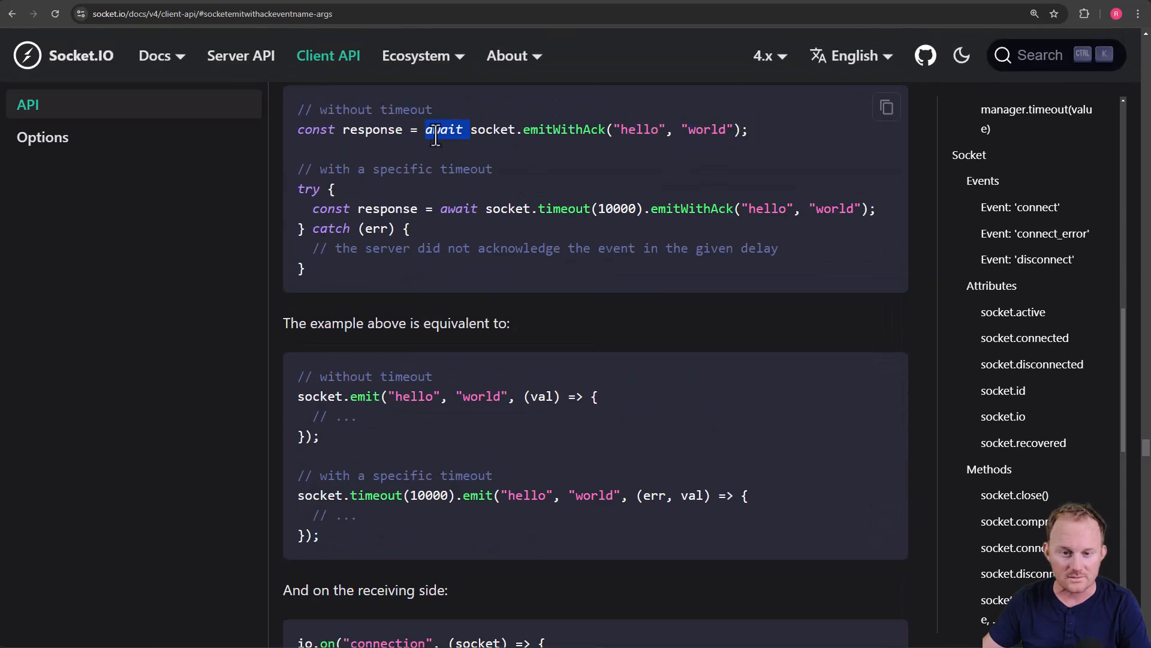
pyautogui.doubleClick(374, 129)
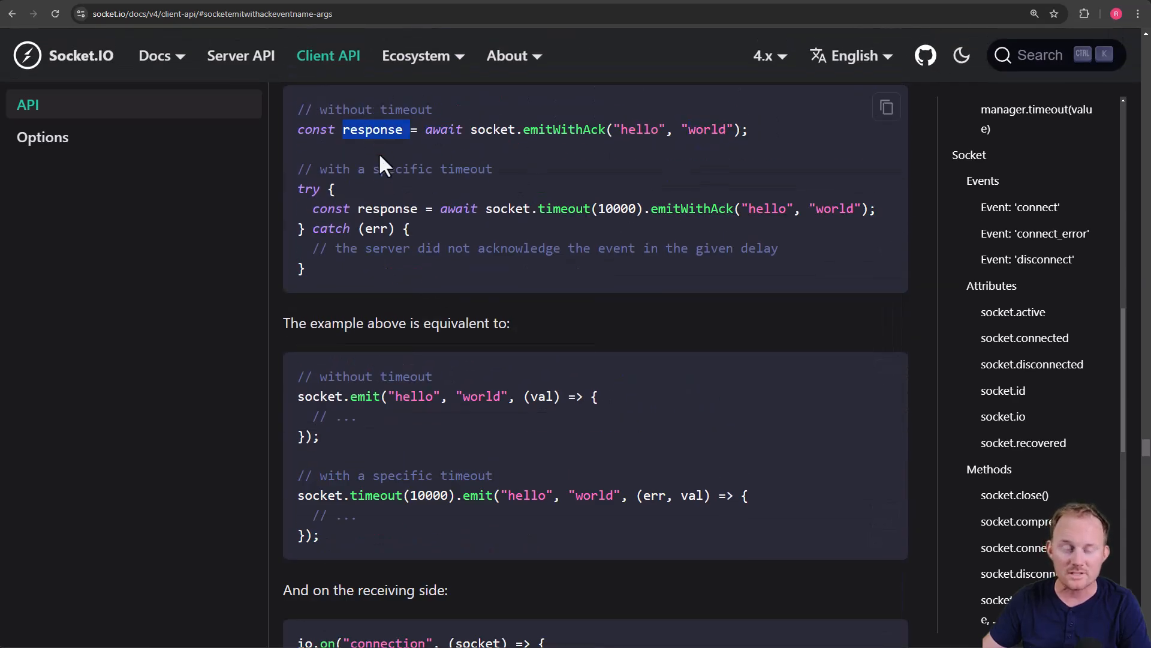
pyautogui.moveTo(406, 130); pyautogui.dragTo(748, 130)
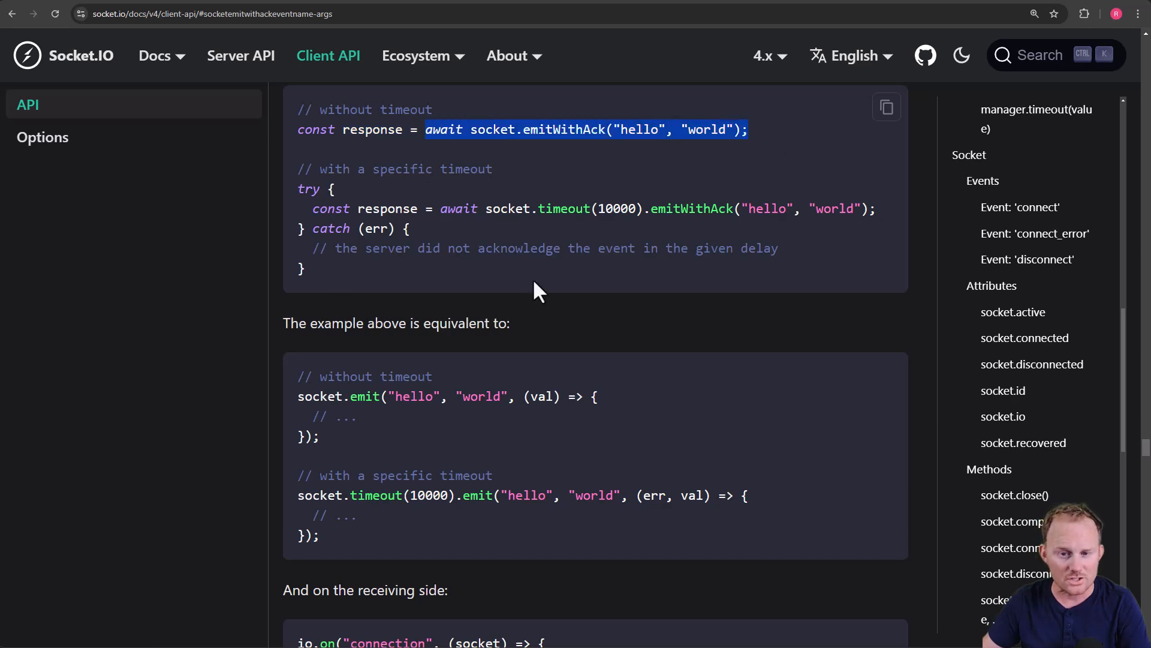
pyautogui.scroll(-3)
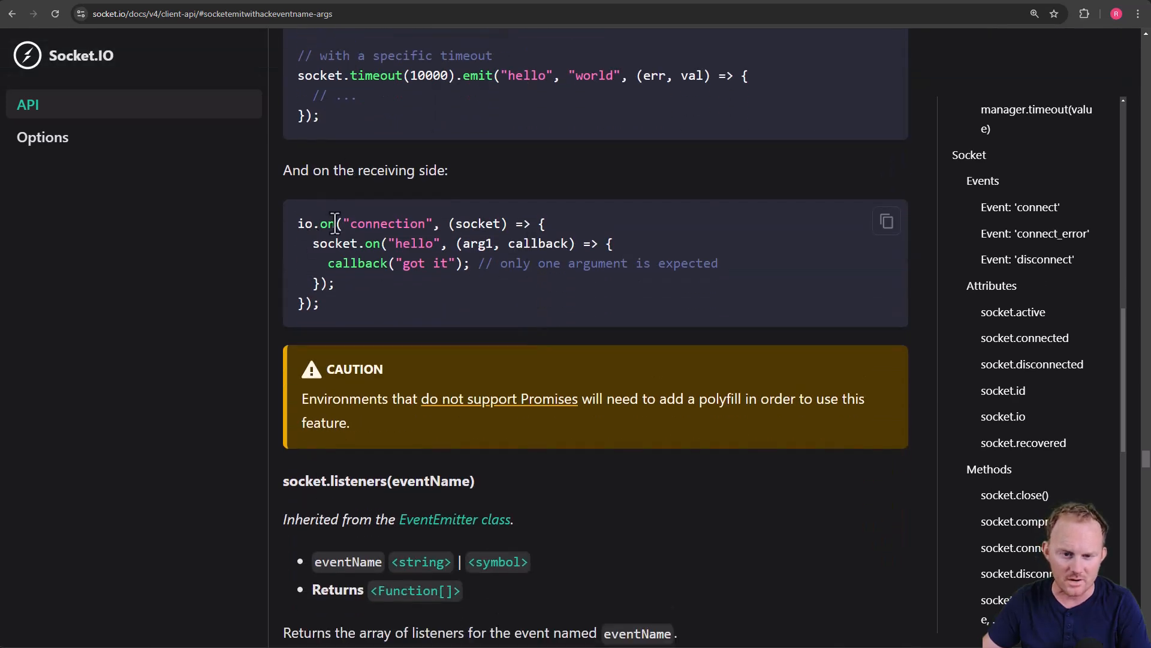
pyautogui.doubleClick(413, 243)
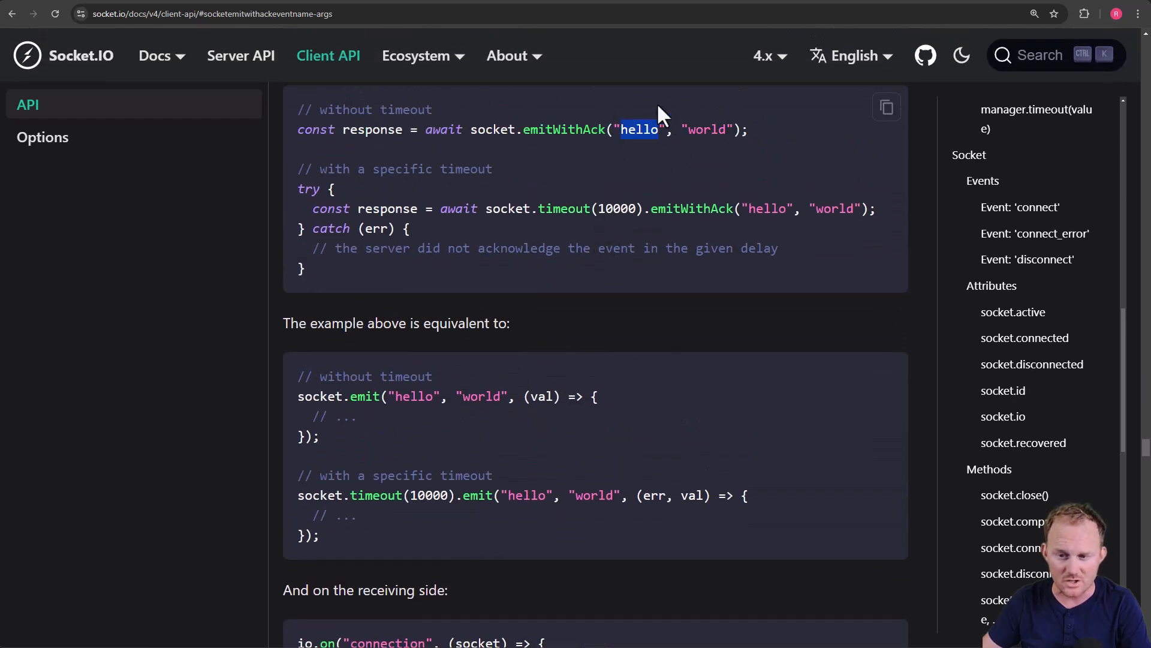
pyautogui.scroll(-3)
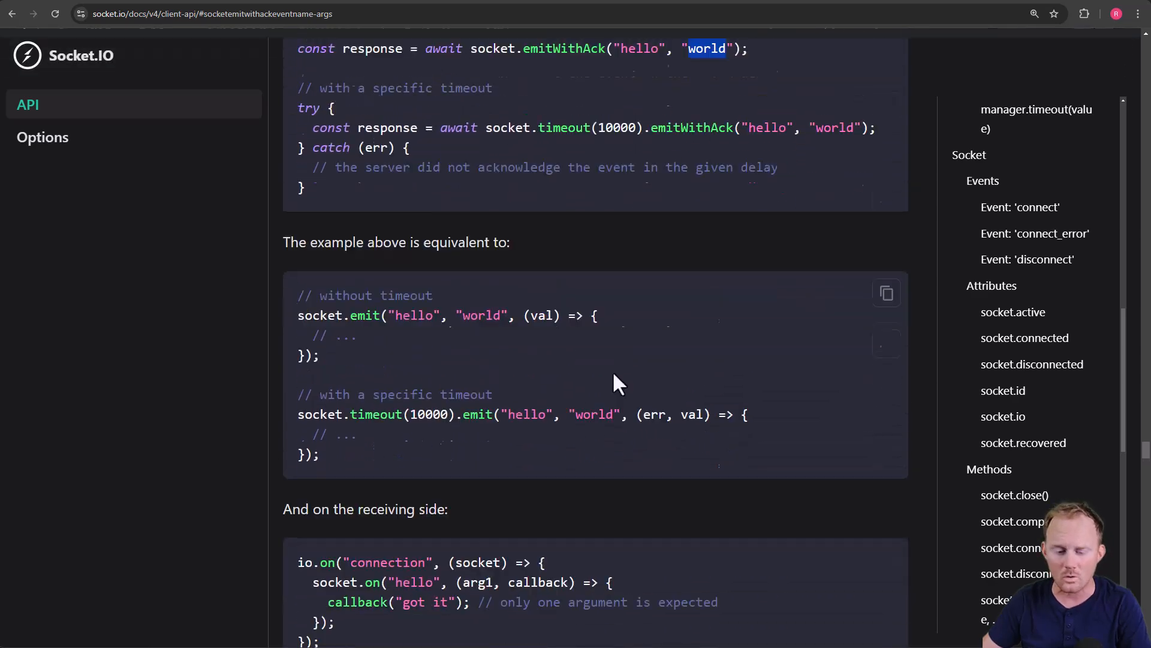
pyautogui.scroll(-3)
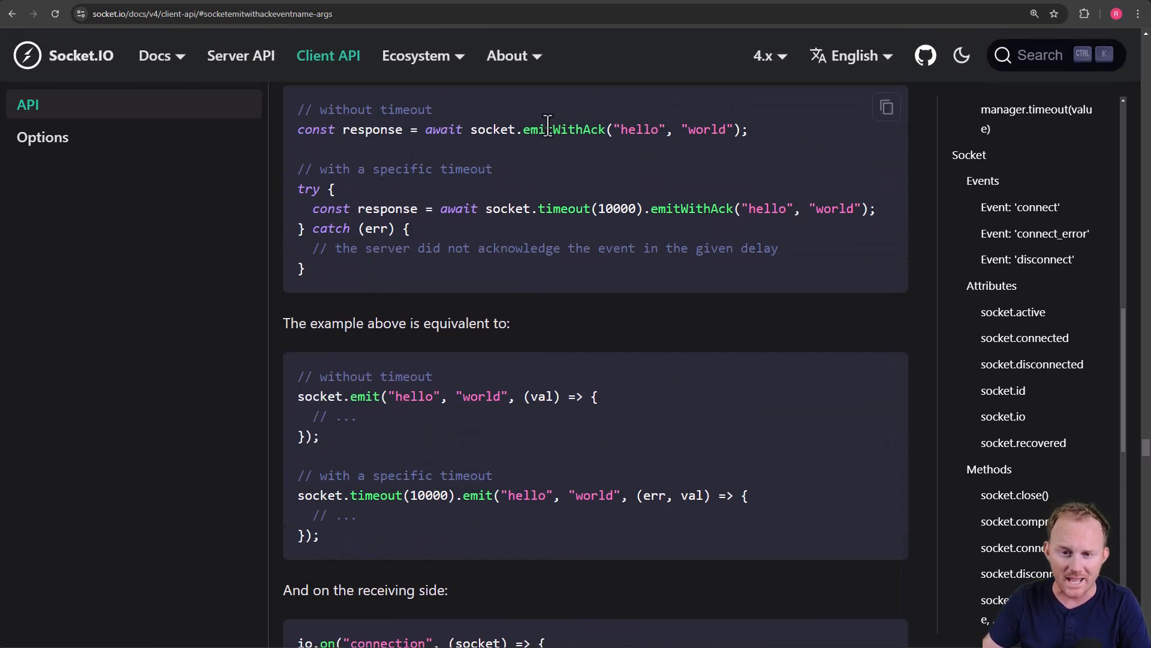
pyautogui.scroll(-3)
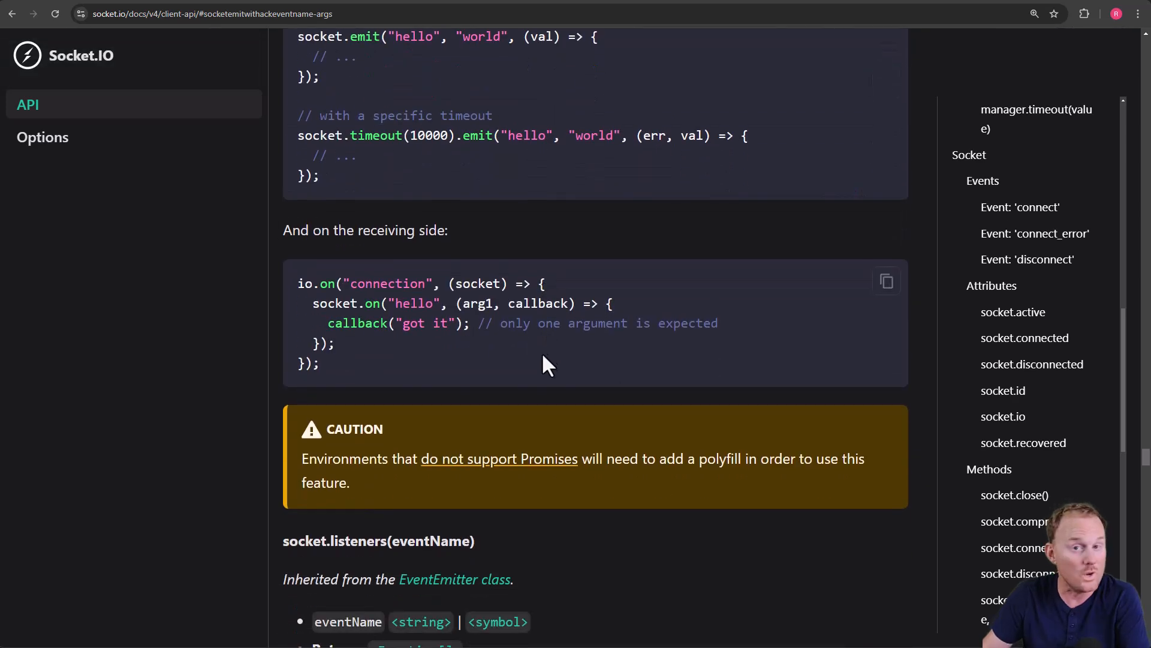
pyautogui.doubleClick(538, 303)
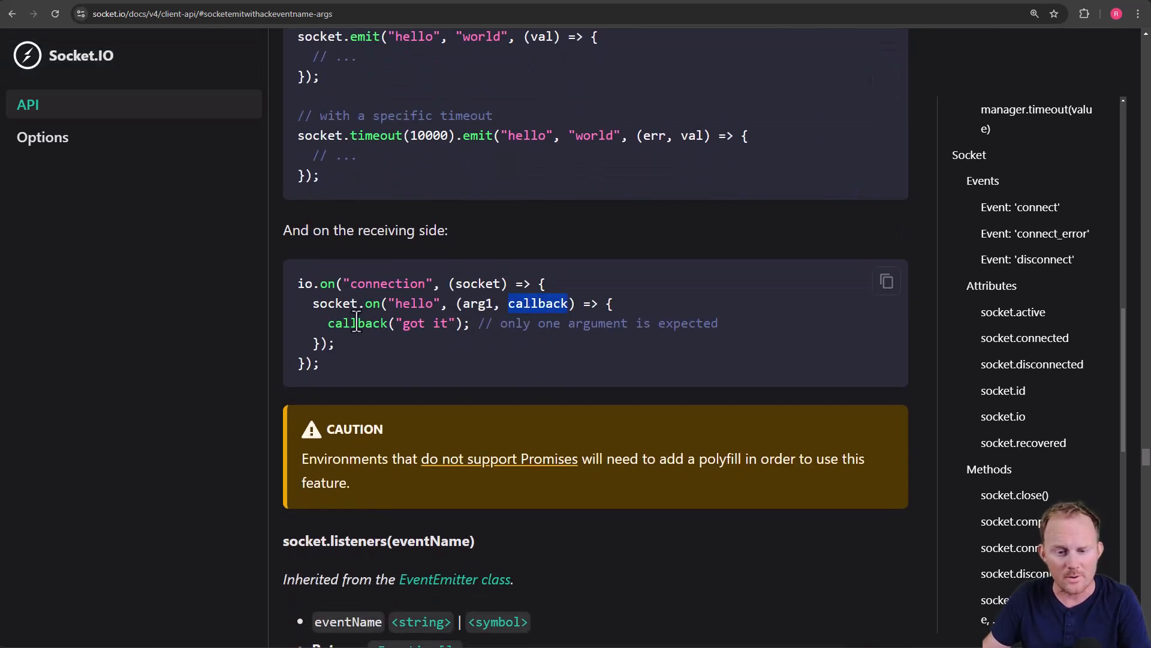
pyautogui.doubleClick(358, 323)
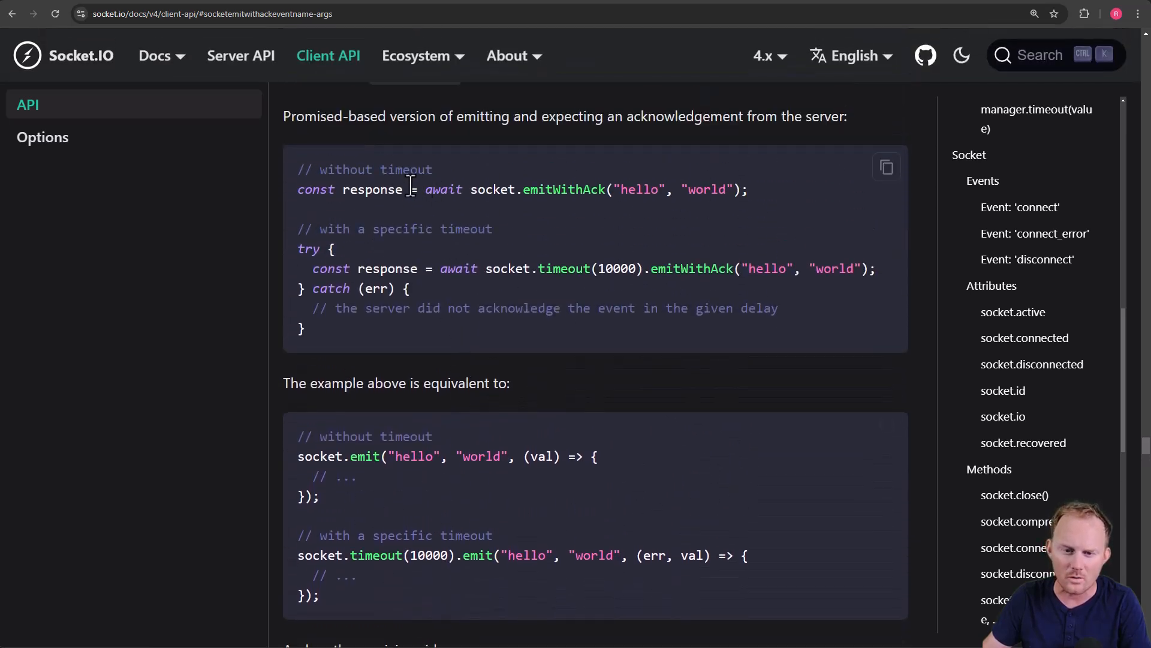
pyautogui.doubleClick(375, 190)
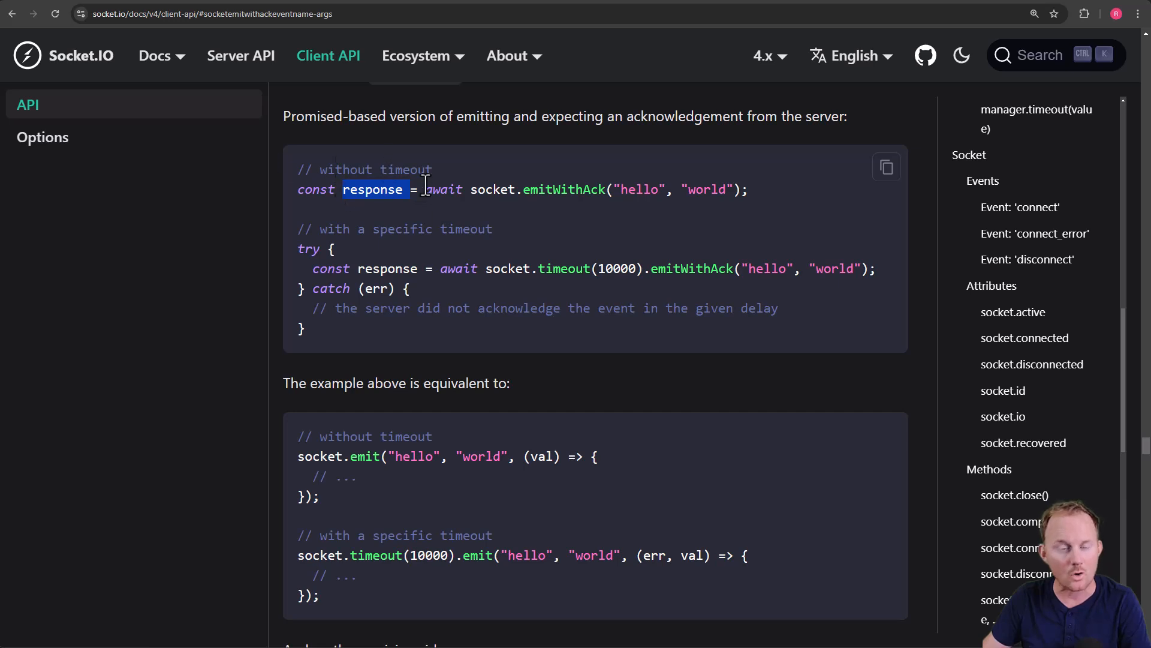
pyautogui.doubleClick(444, 189)
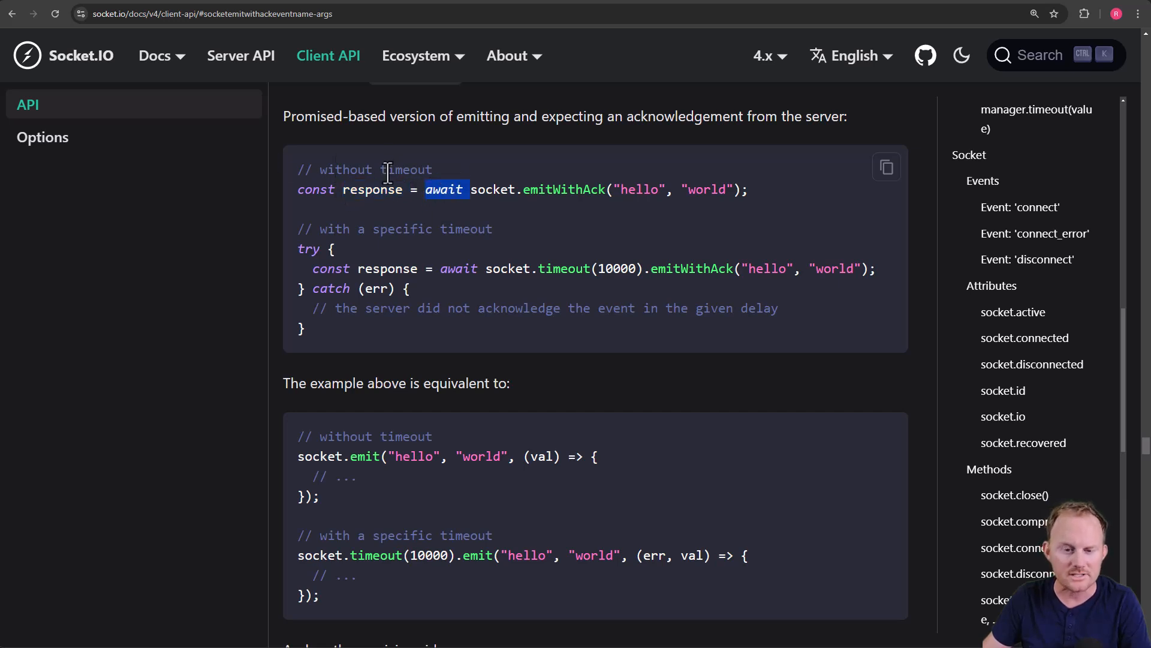
pyautogui.doubleClick(374, 190)
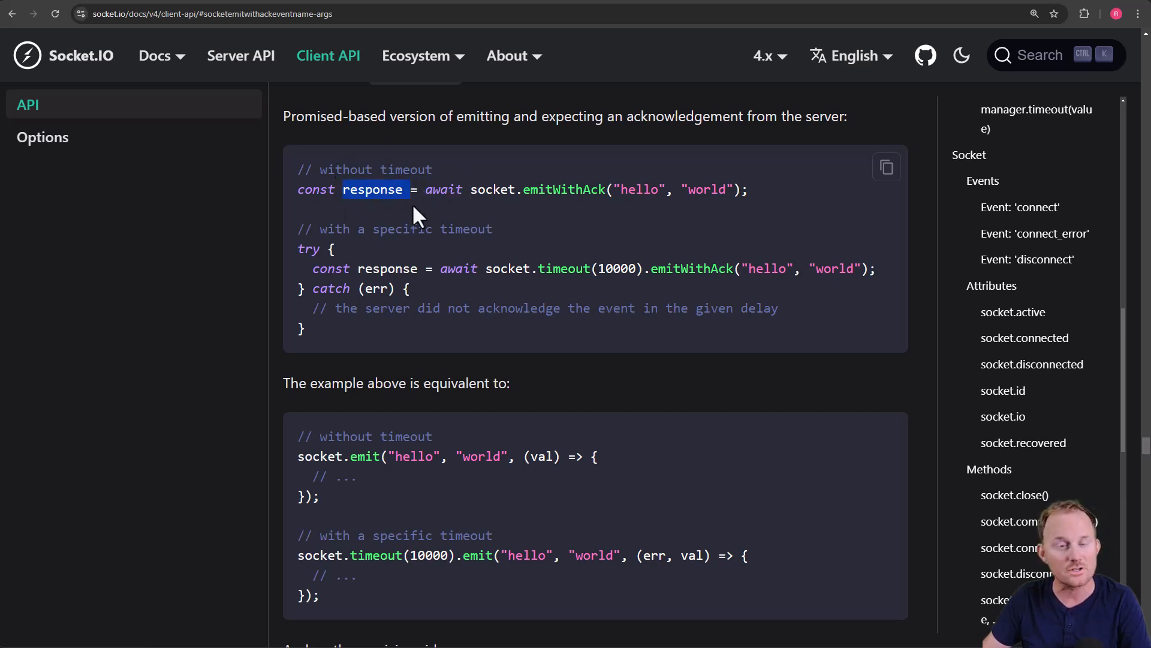
# - In the Server API docs, read server.emit and server.emitWithAck, highlighting the responses variable
pyautogui.click(240, 56)
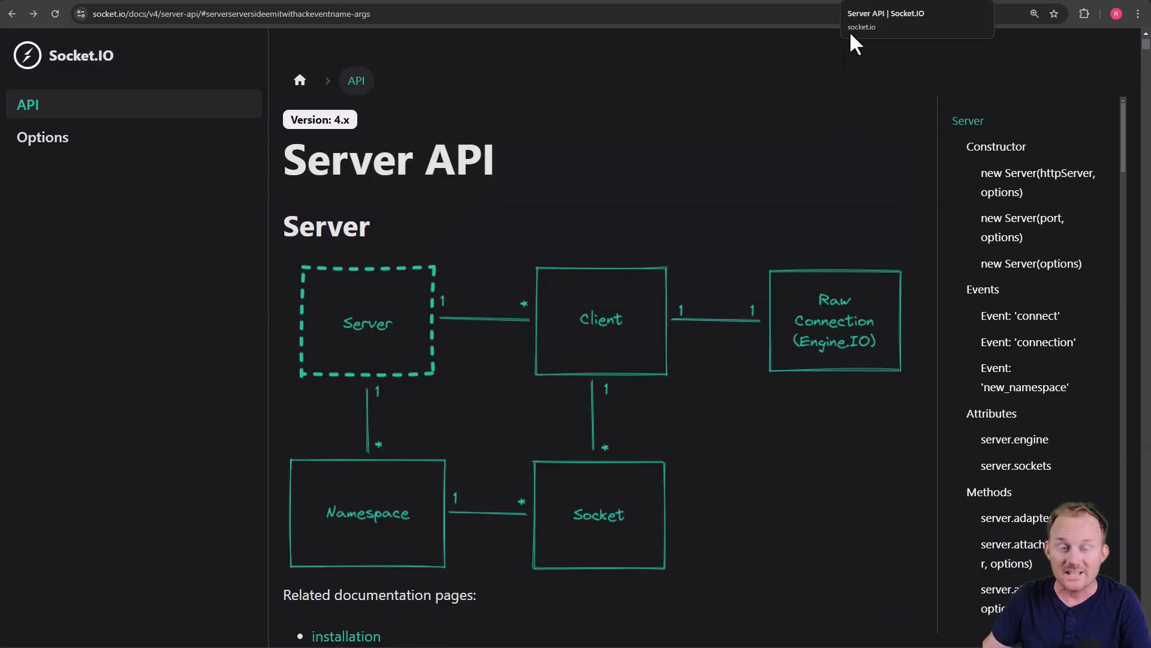
pyautogui.scroll(-3)
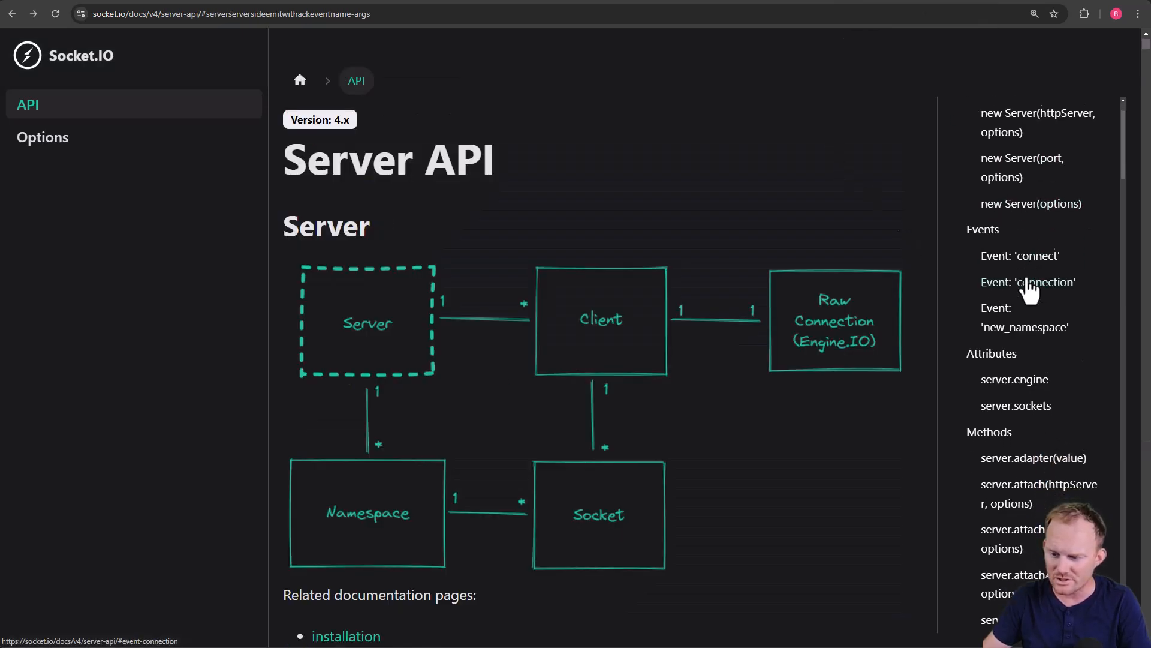
pyautogui.scroll(-3)
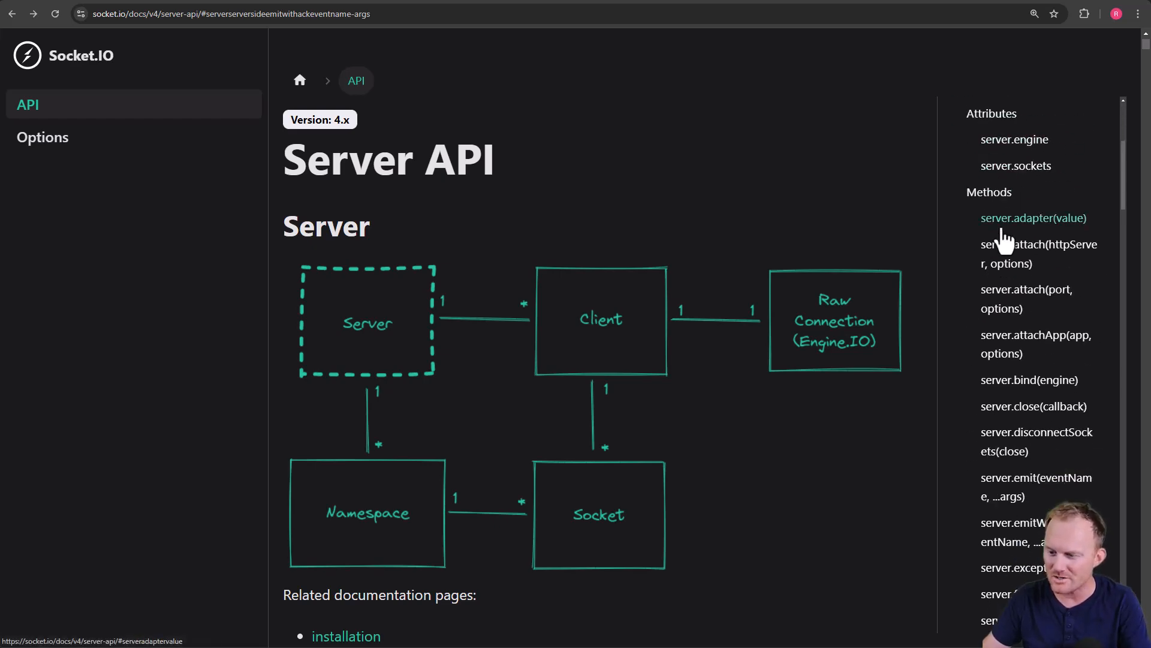
pyautogui.click(1036, 487)
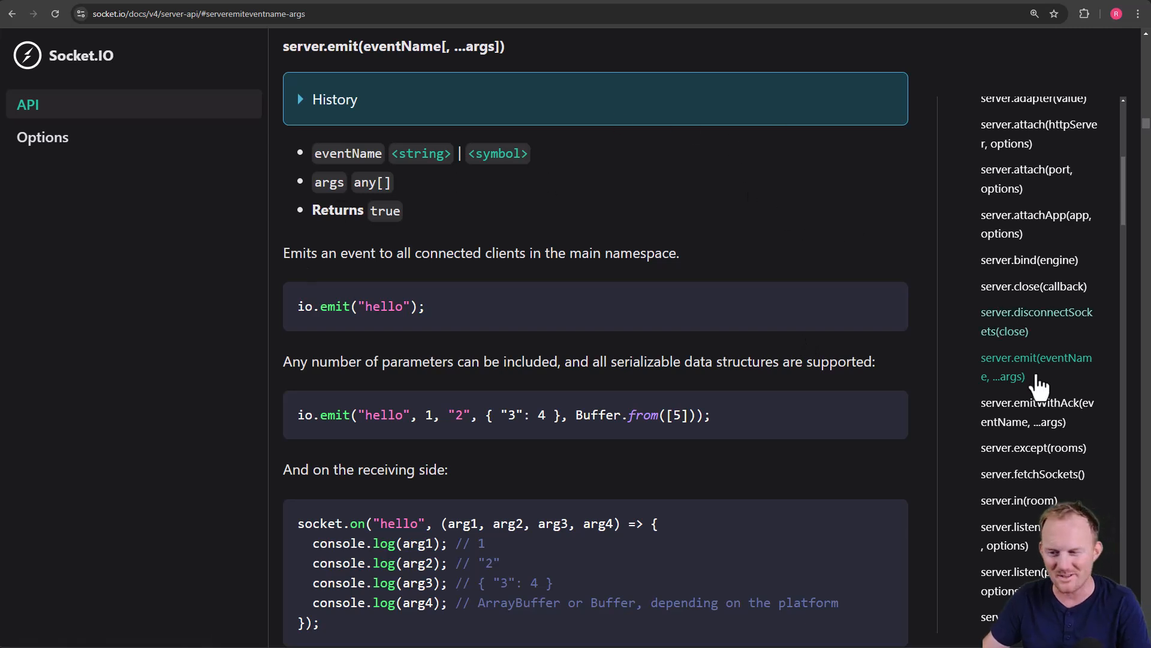
pyautogui.click(1037, 412)
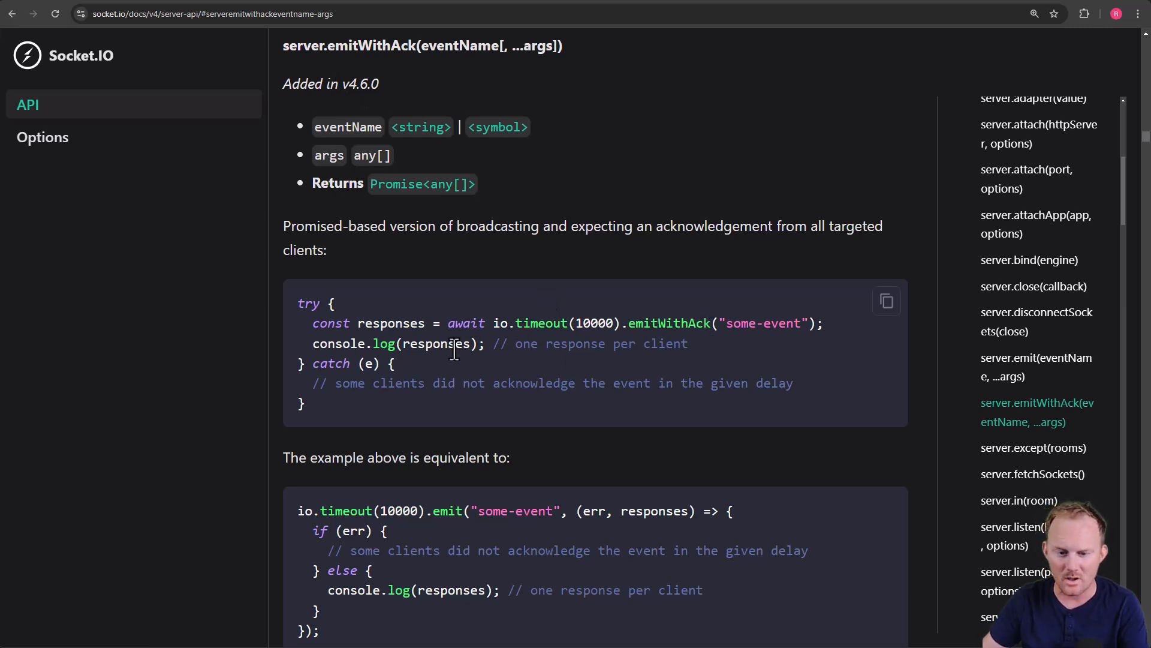
pyautogui.doubleClick(541, 323)
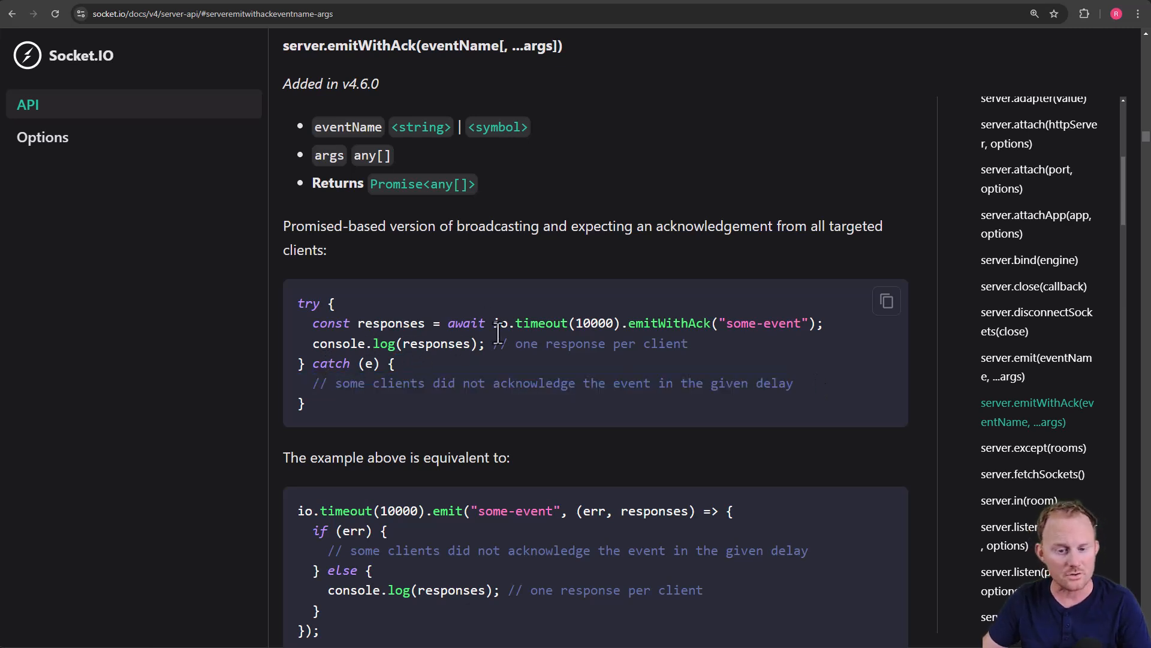
pyautogui.moveTo(963, 353)
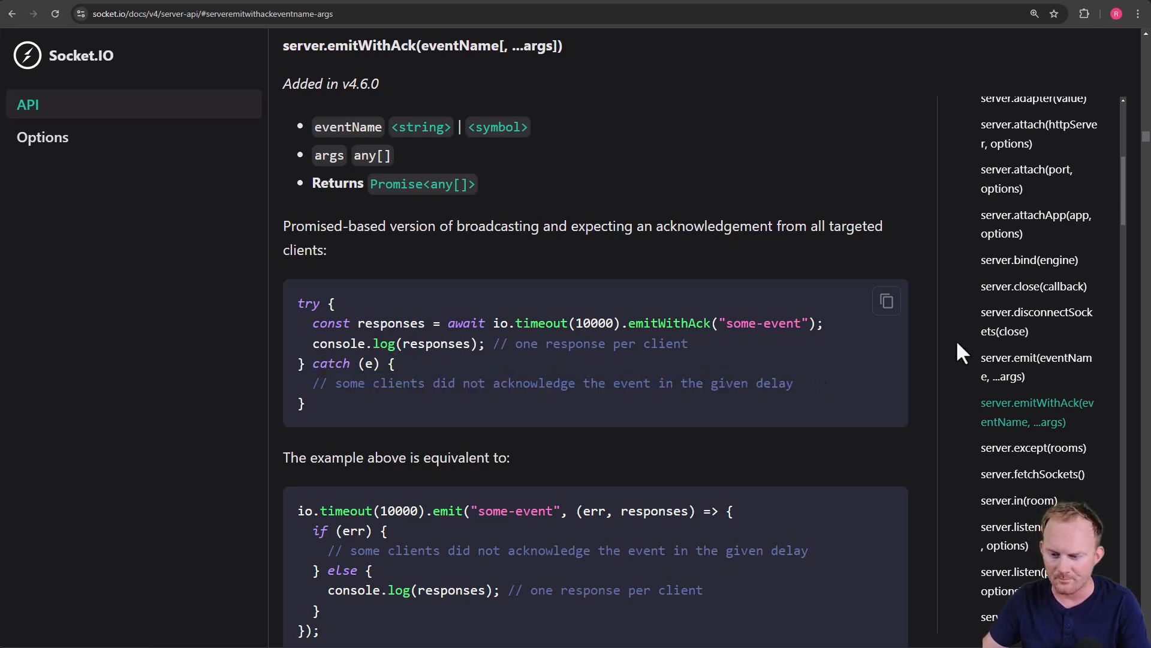
# - Read the namespace.emitWithAck and socket.emitWithAck sections
pyautogui.scroll(-3)
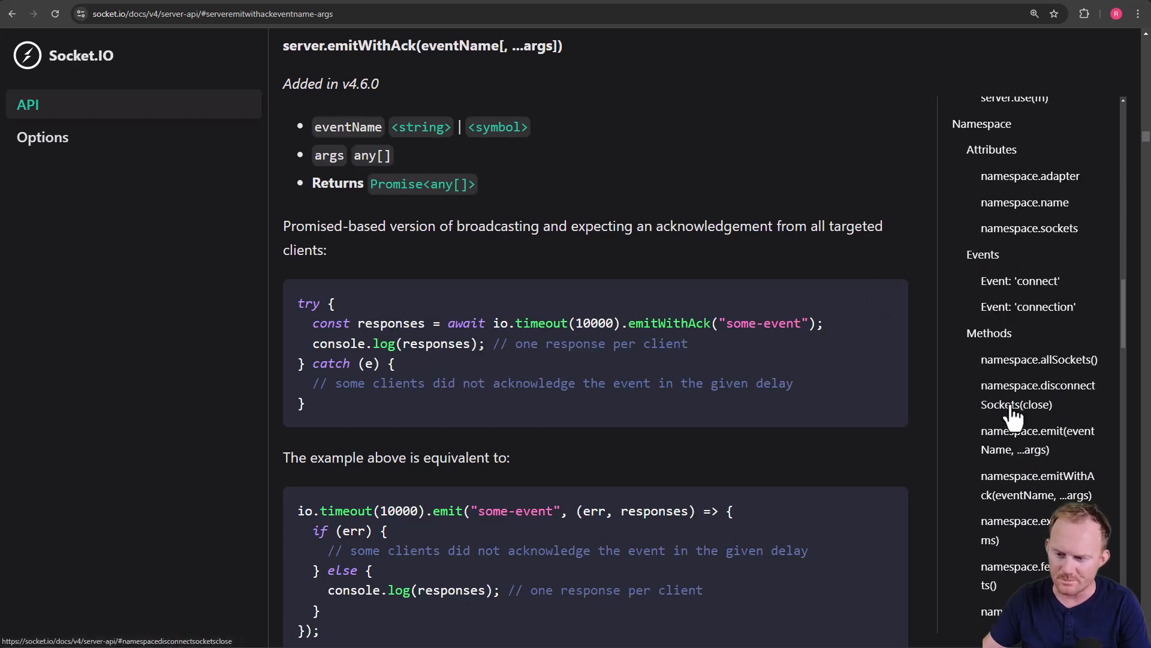
pyautogui.scroll(-3)
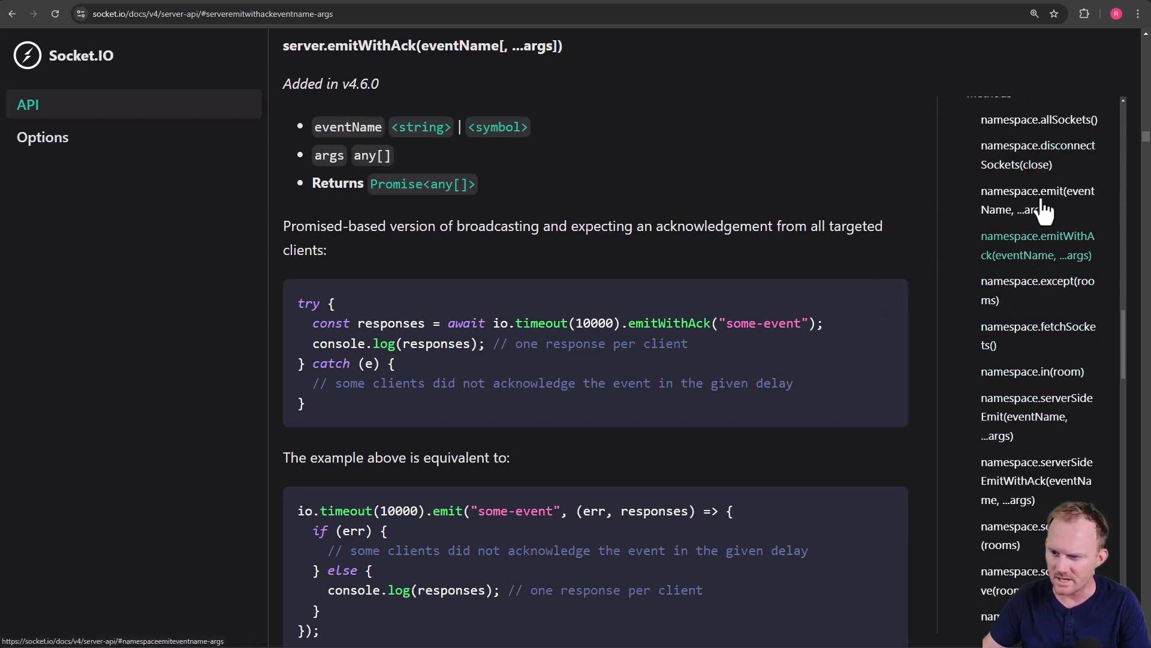
pyautogui.click(1036, 245)
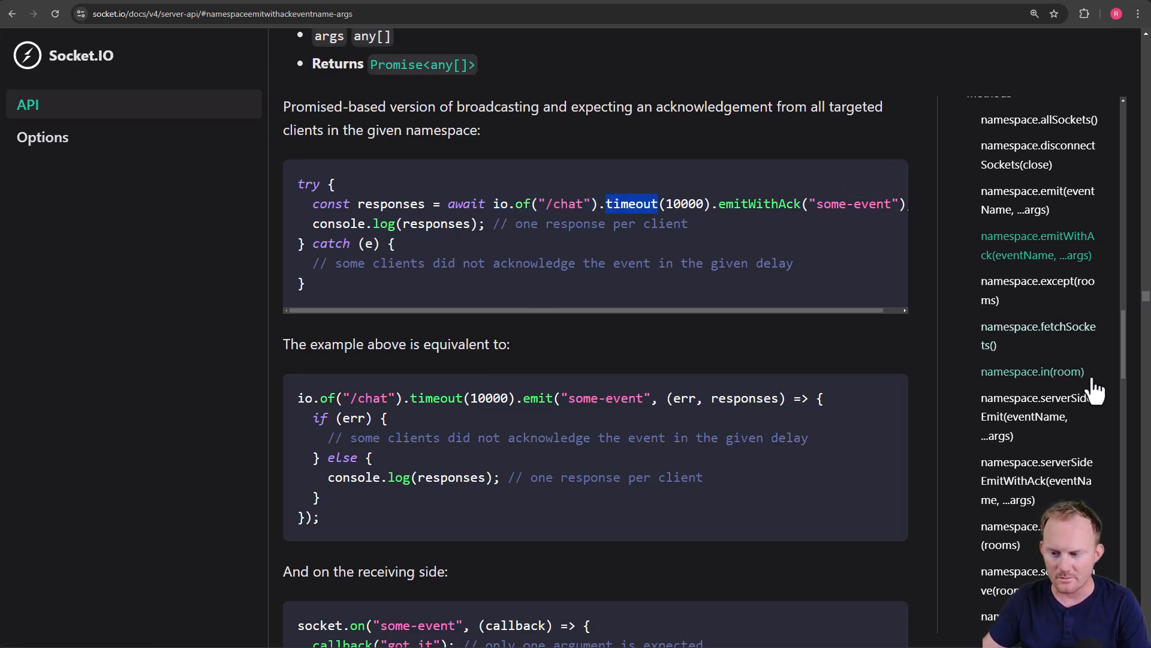
pyautogui.scroll(-3)
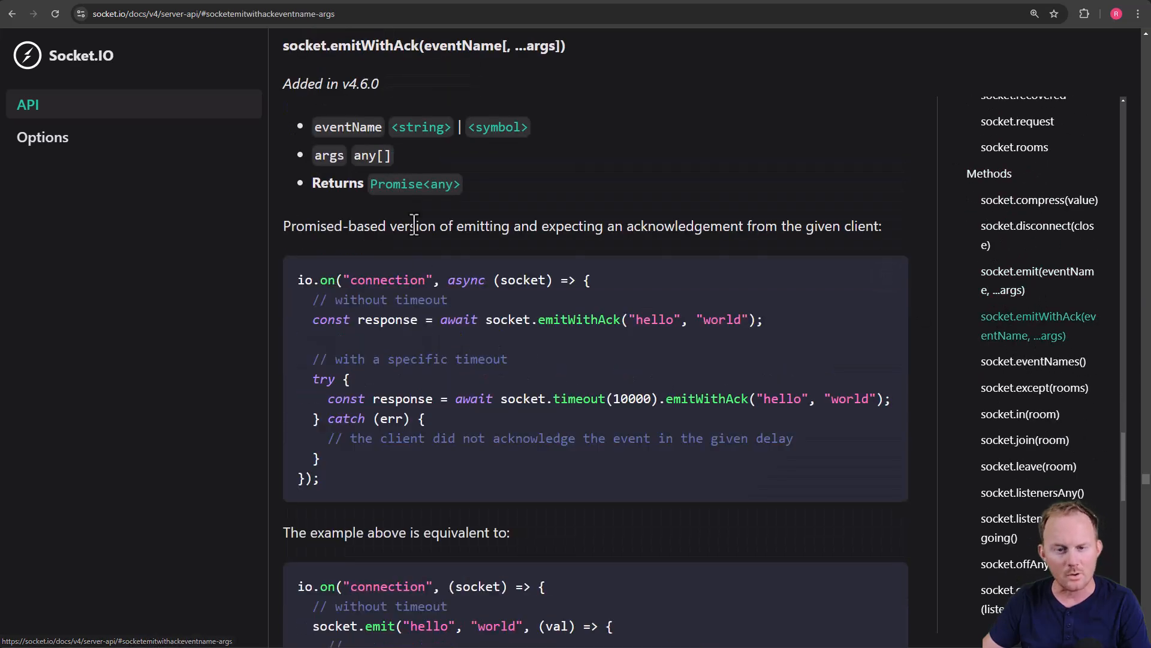
pyautogui.scroll(-3)
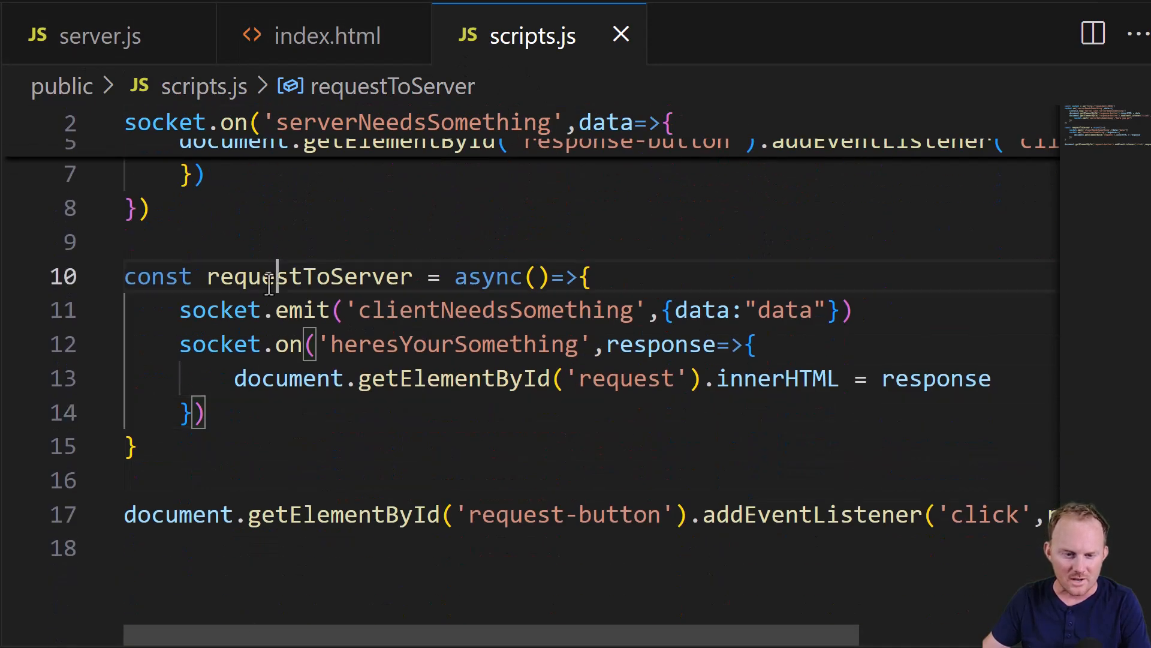
# - Make requestToServer use const response = await socket.emitWithAck; comment out heresYourSomething listener
pyautogui.doubleClick(303, 310)
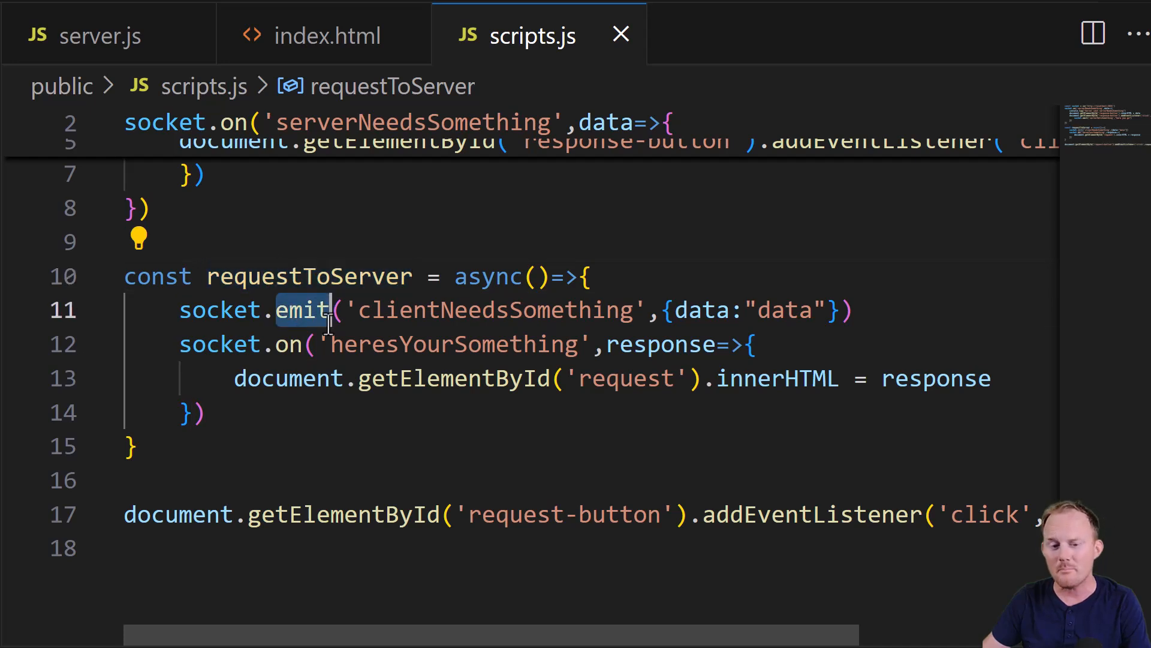
pyautogui.write('w')
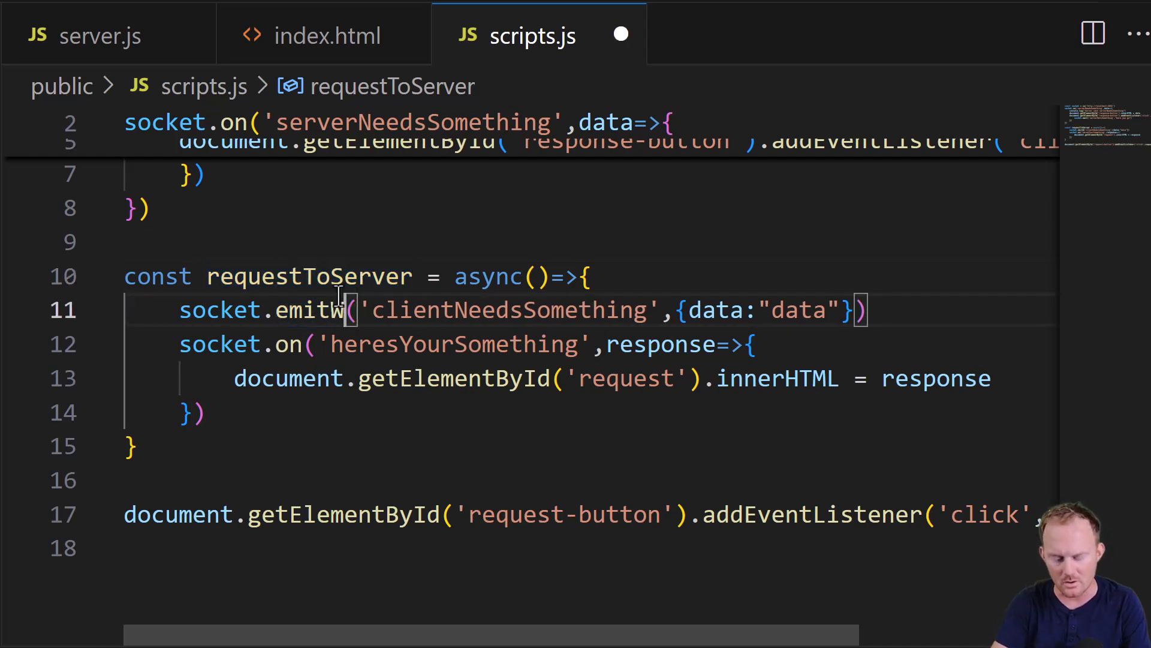
pyautogui.write('WithAck')
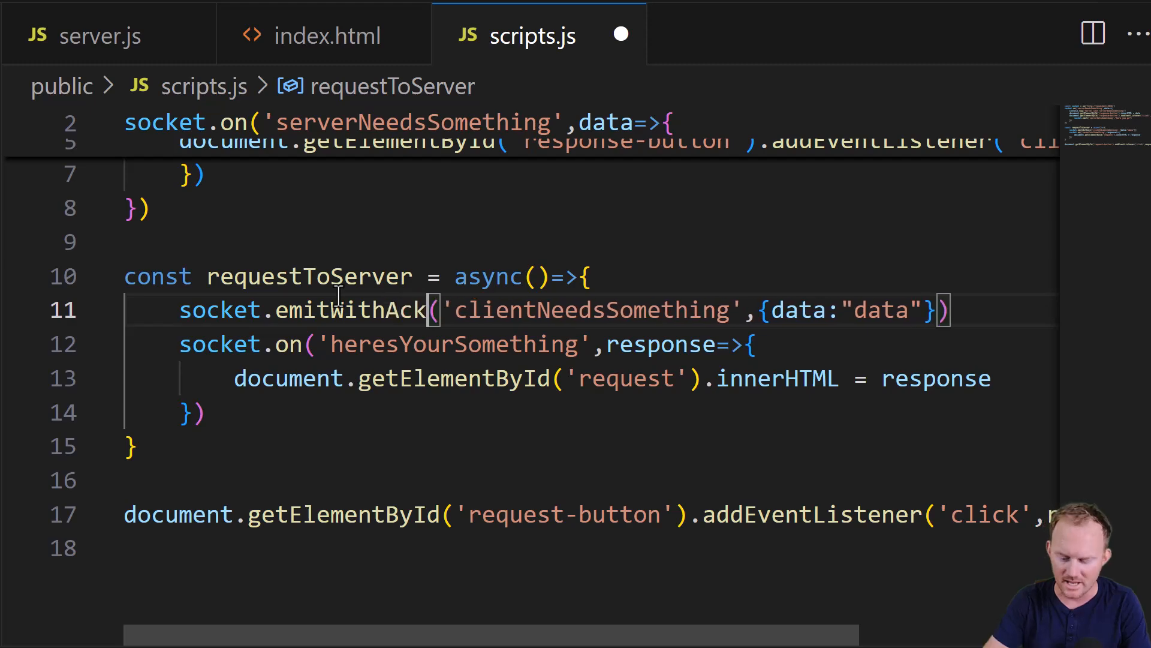
pyautogui.write('const response = await')
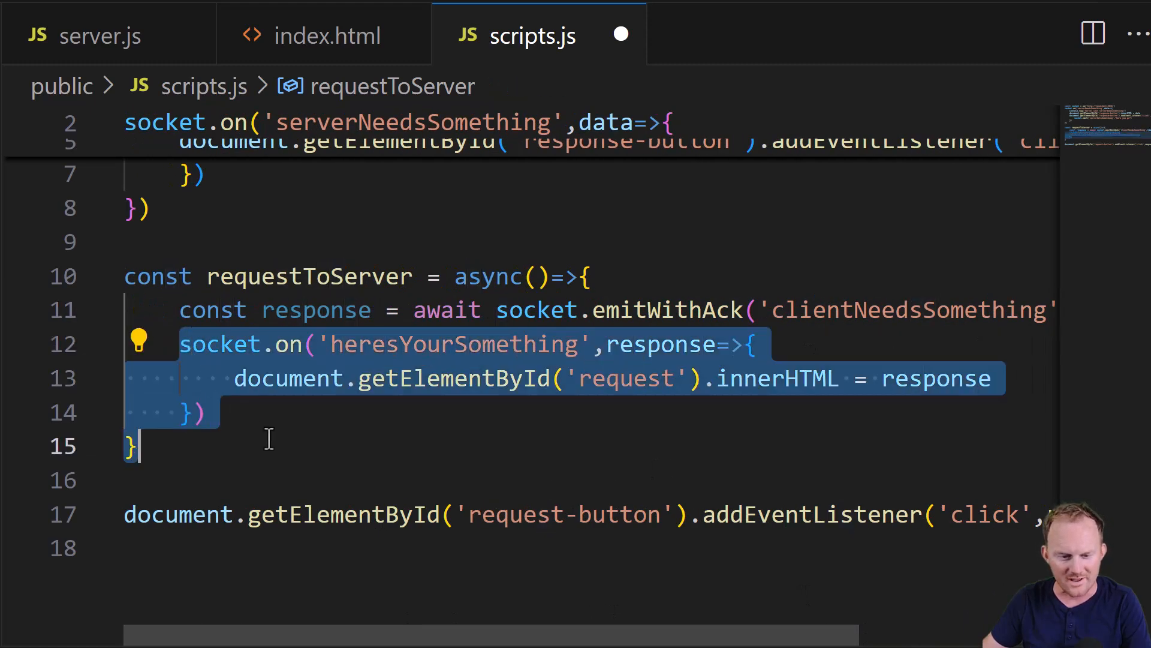
pyautogui.press('ctrl+/')
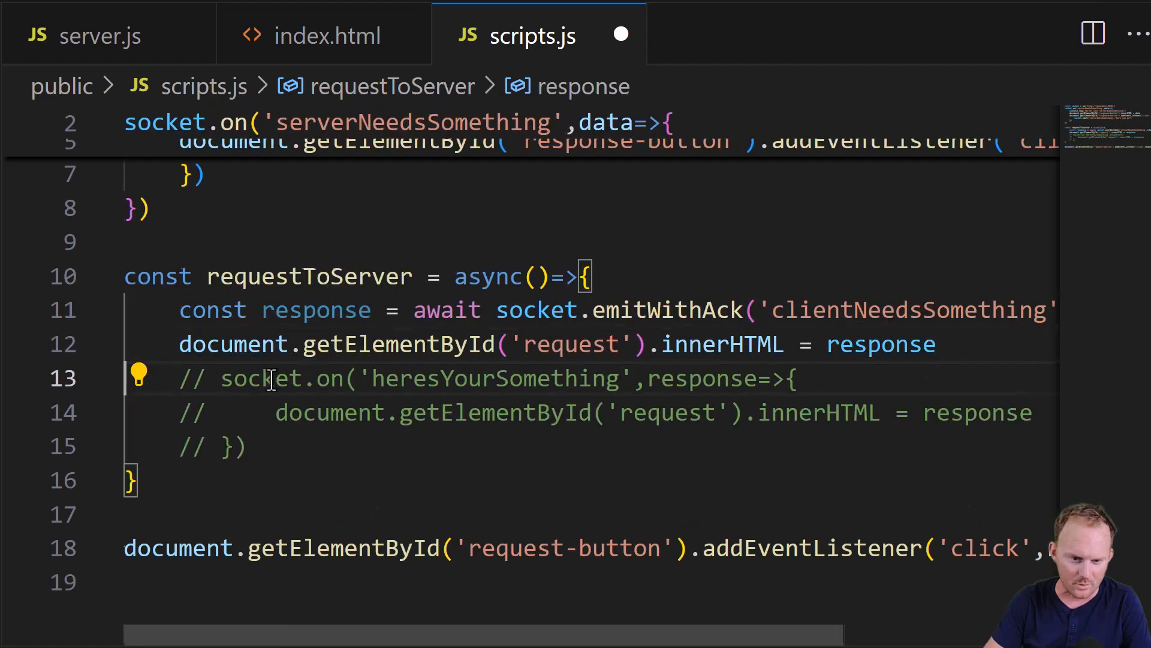
pyautogui.doubleClick(316, 310)
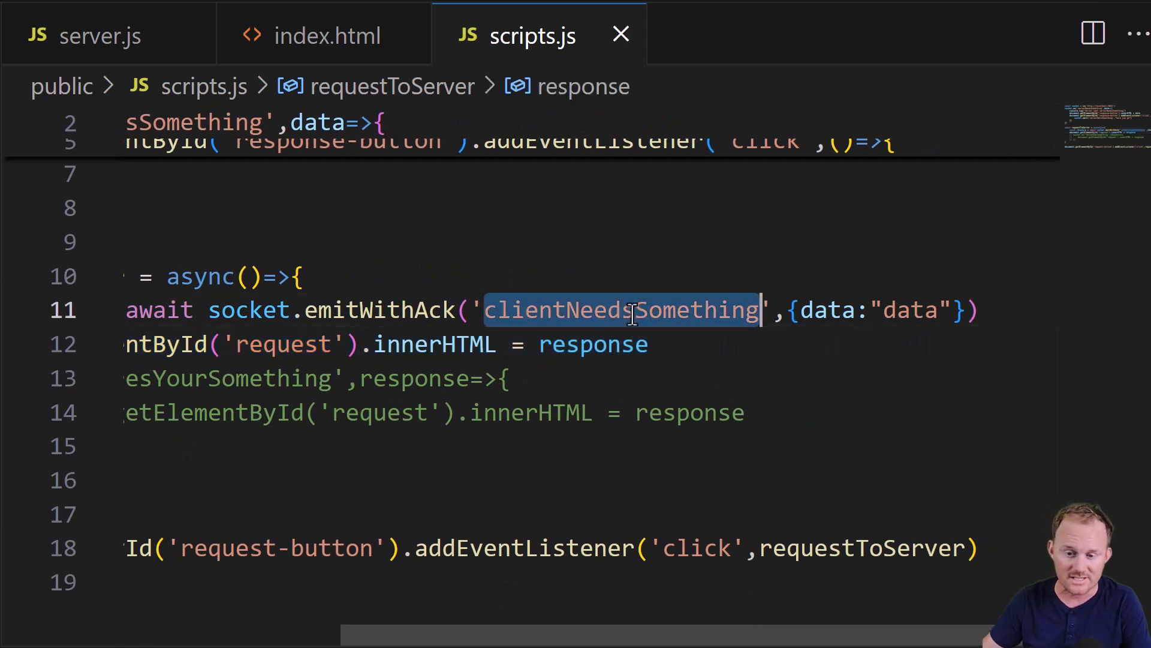
pyautogui.click(101, 35)
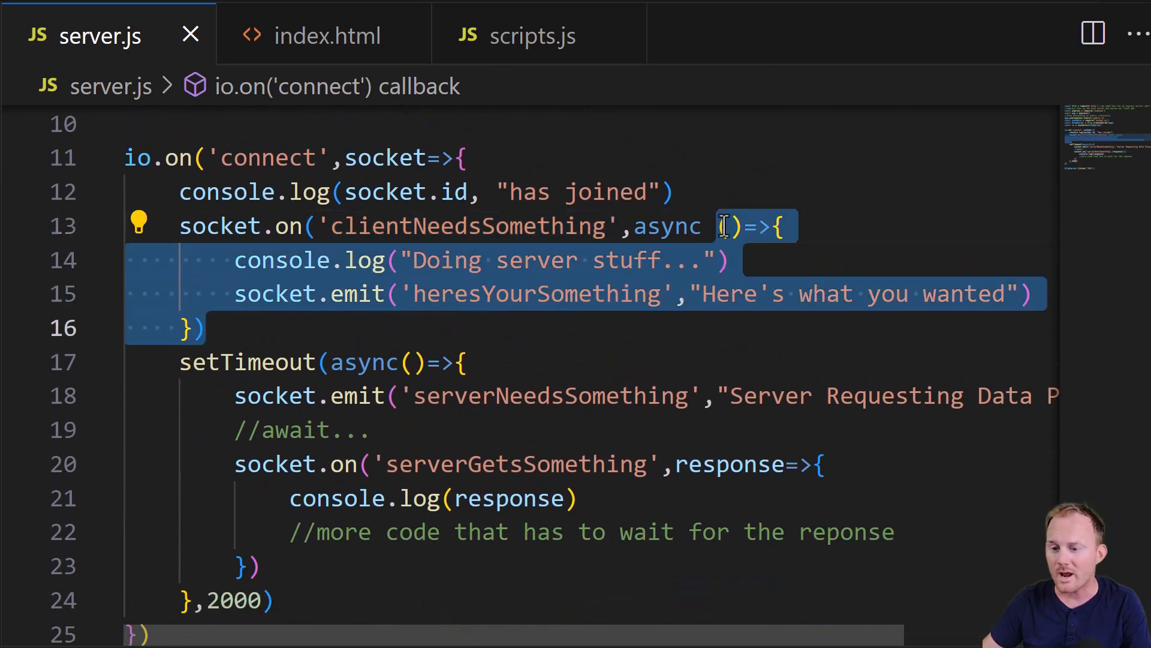
# - Comment in server.js: 'ackCb is added because we used emitWithAck, We DO NOT send it up'
pyautogui.click(534, 35)
pyautogui.write('dat')
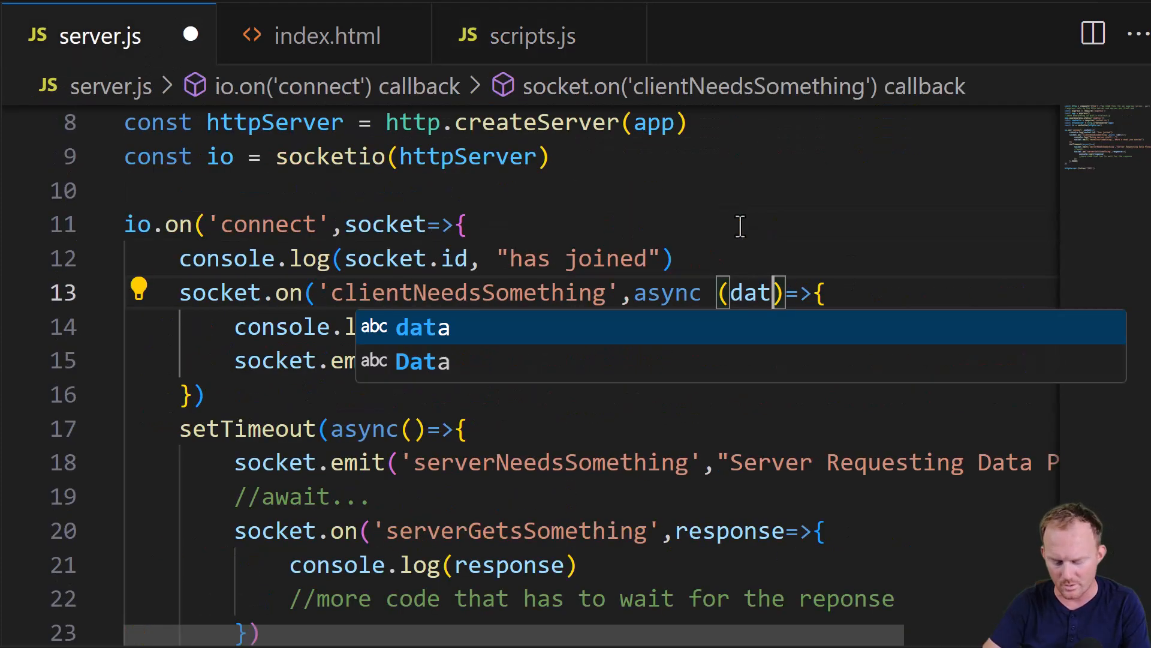
pyautogui.write('a,ackCb')
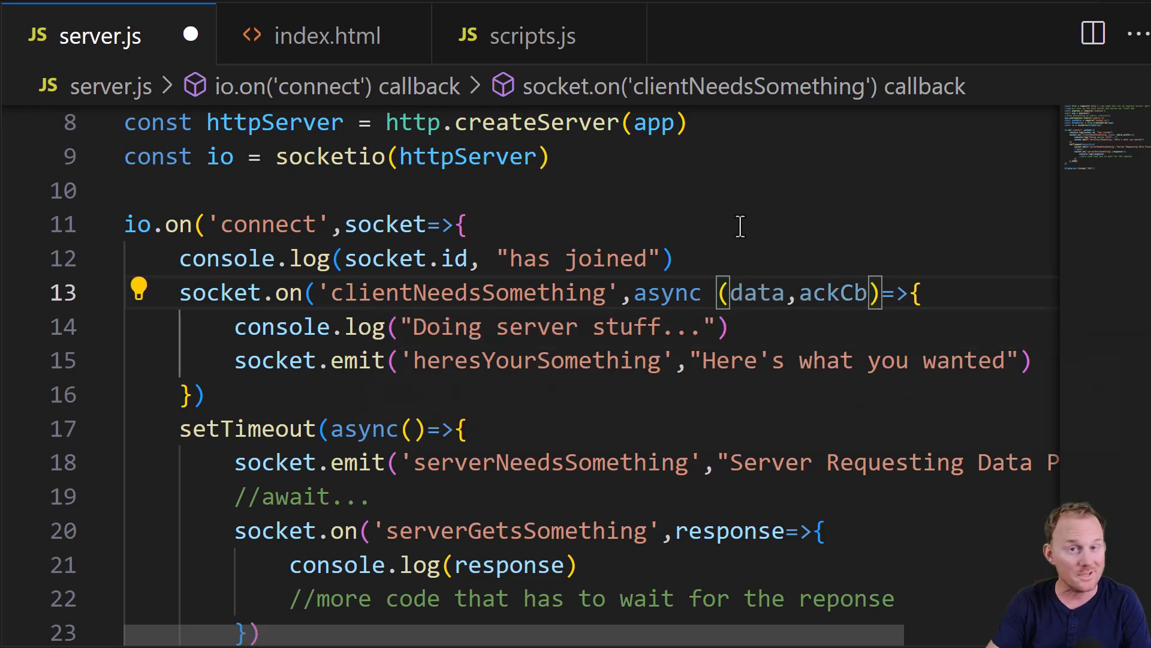
pyautogui.press('Enter')
pyautogui.write('// ackCb i')
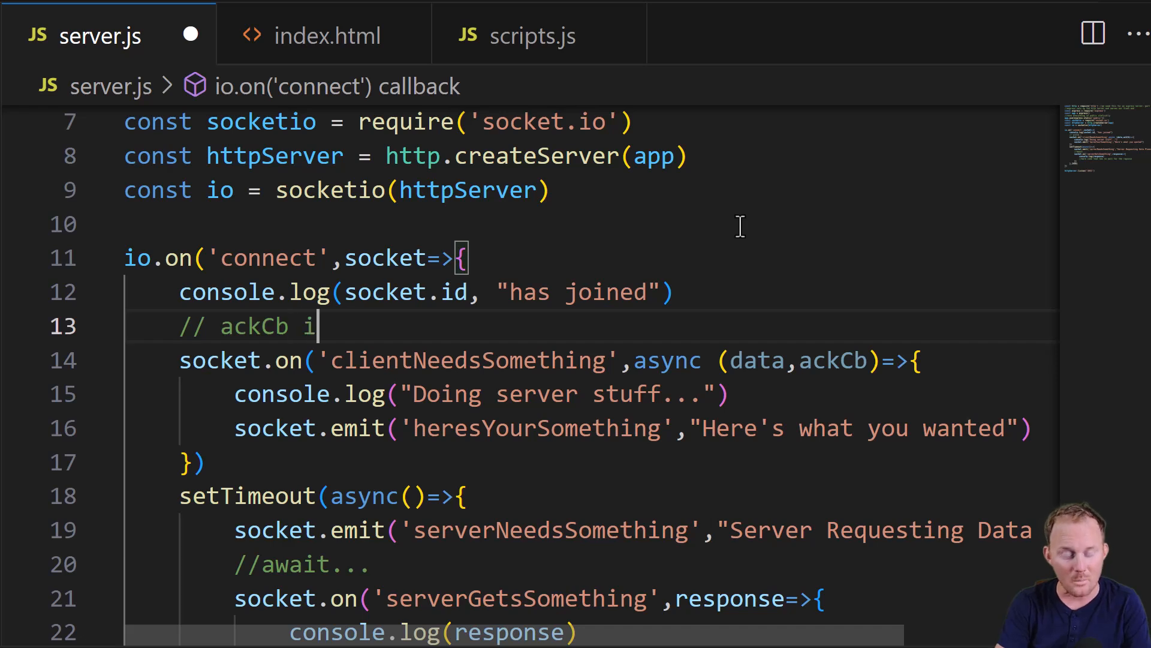
pyautogui.write('s added because we')
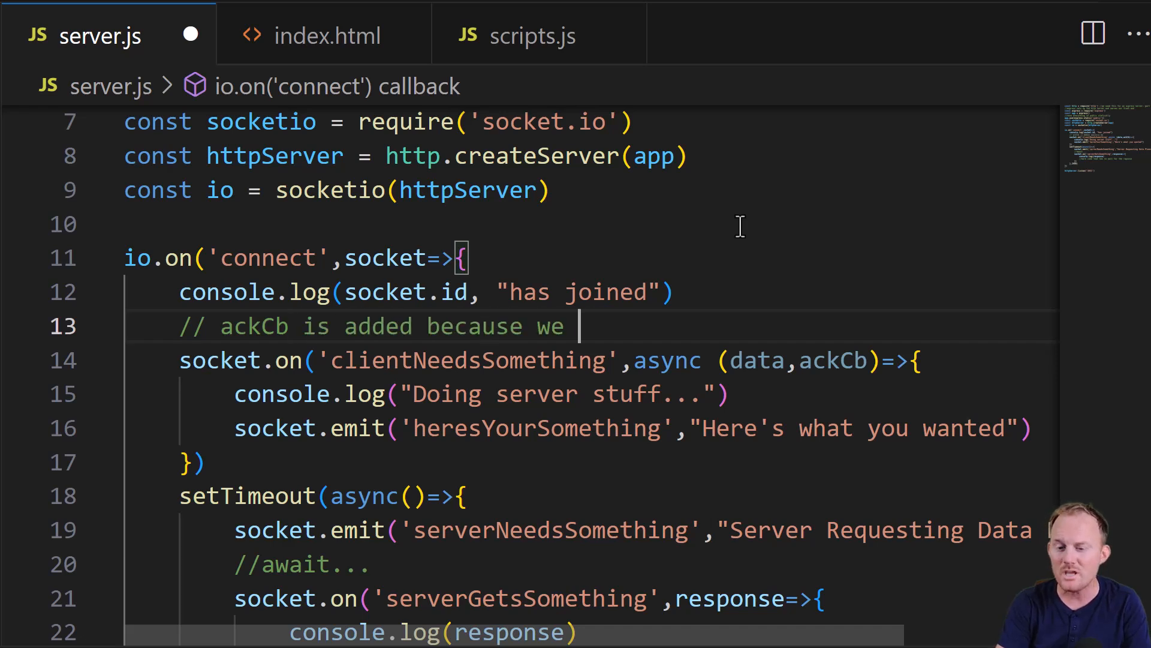
pyautogui.write('used emitWithAC')
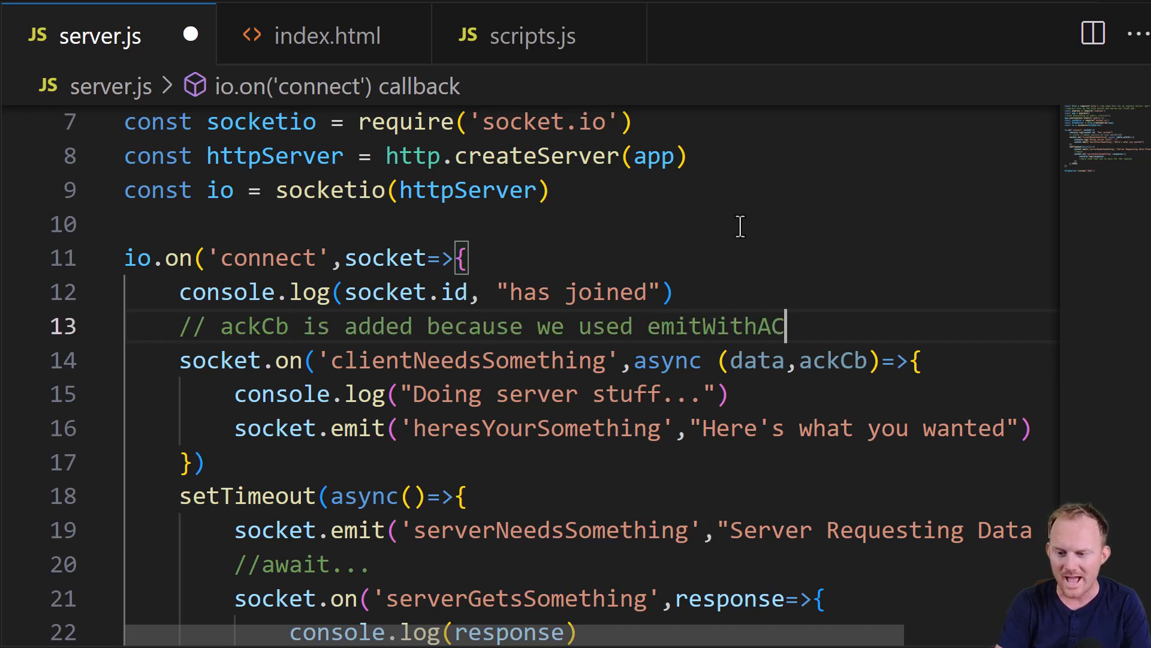
pyautogui.write('k, We')
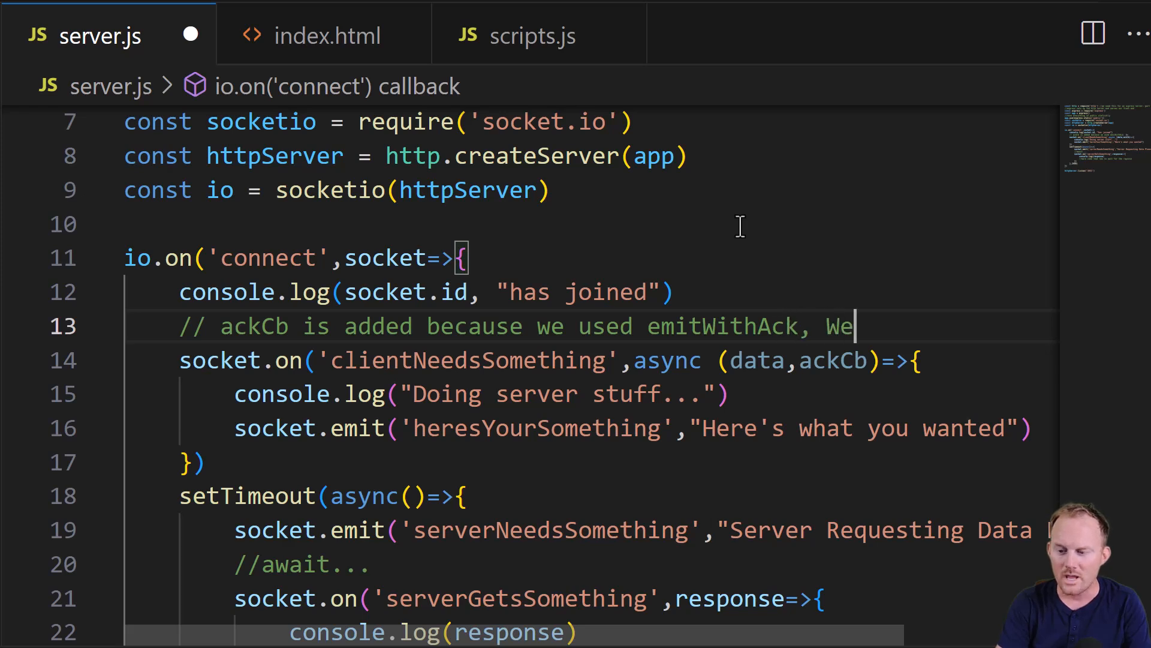
pyautogui.write('DO NOT')
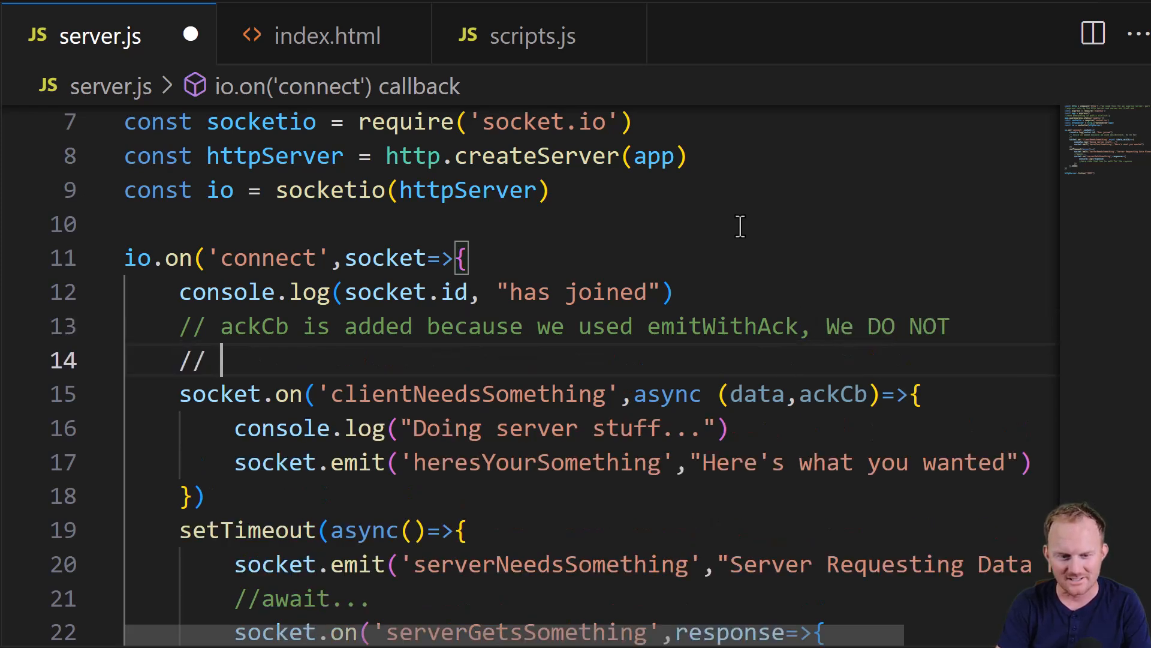
pyautogui.write('send it up')
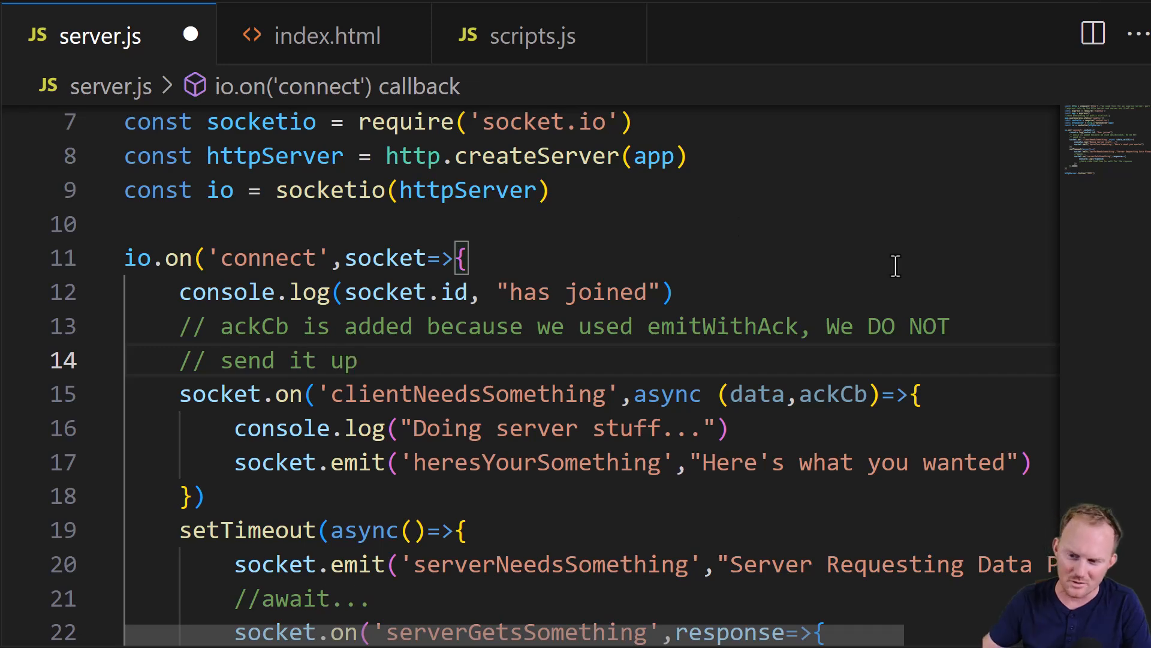
pyautogui.doubleClick(914, 327)
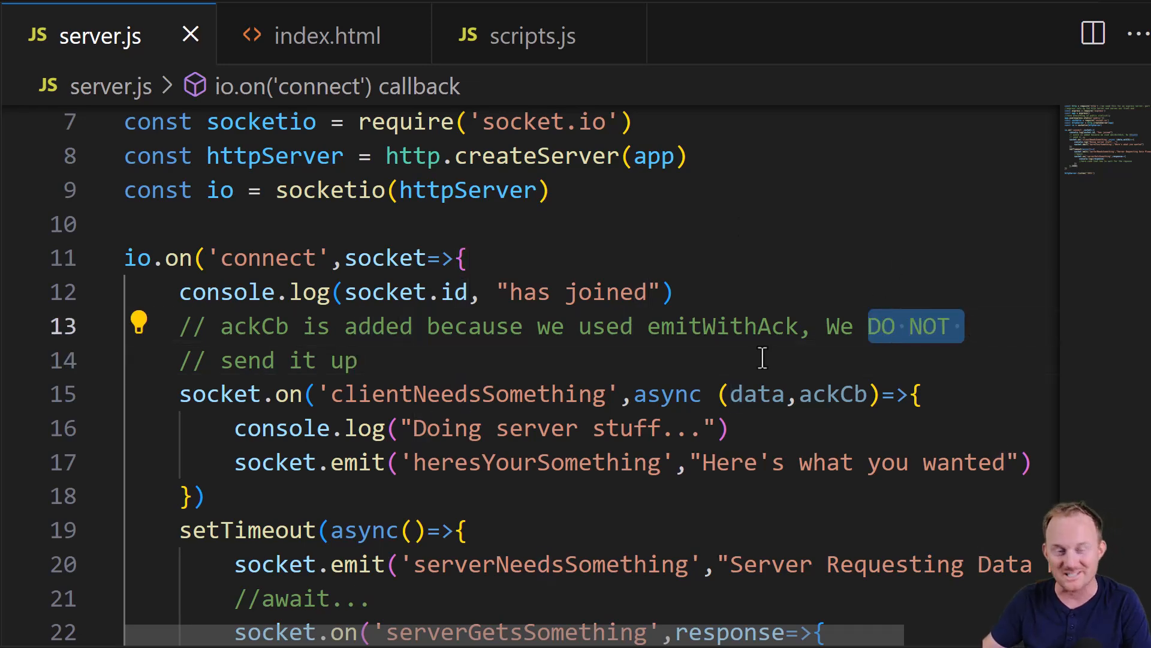
pyautogui.click(532, 36)
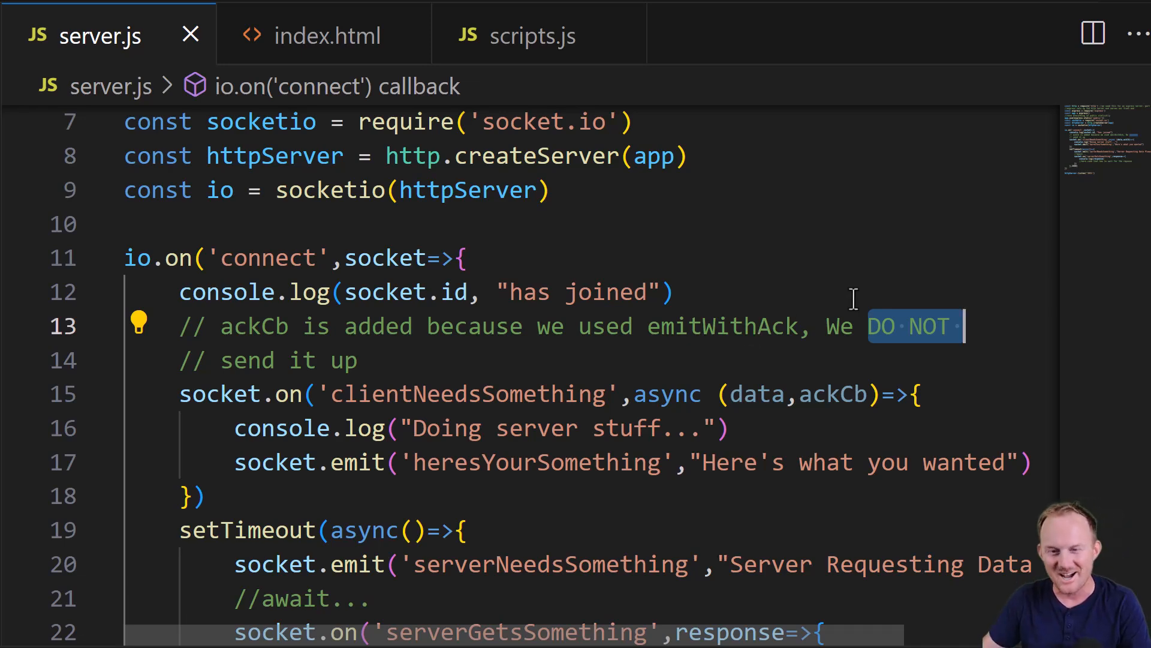
pyautogui.click(534, 35)
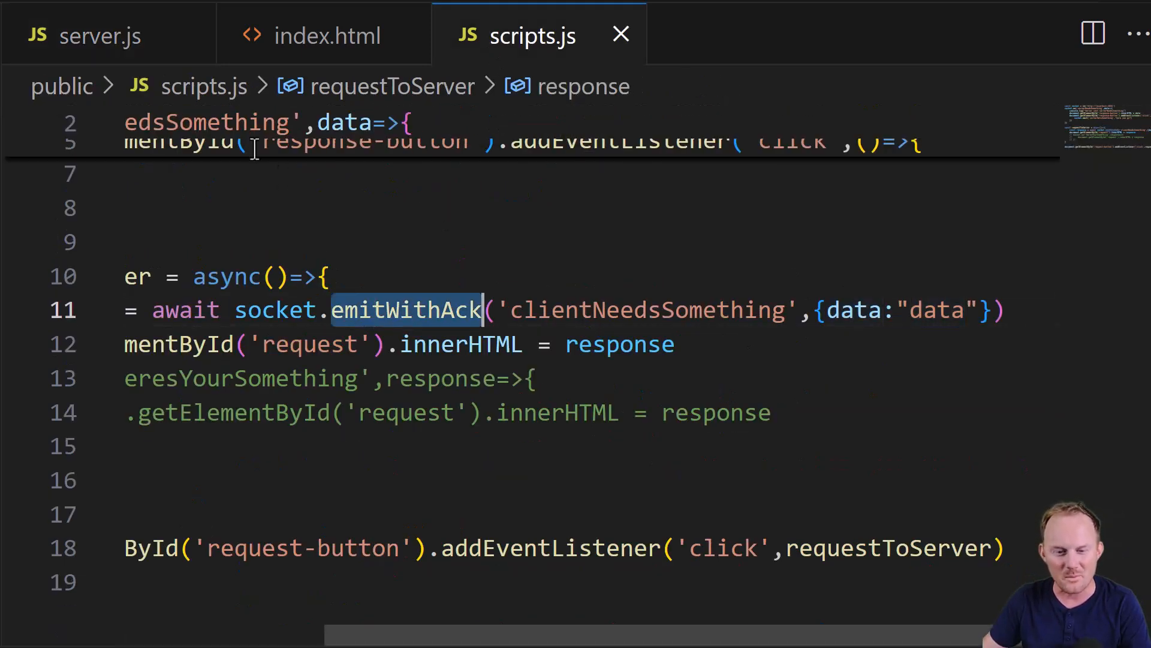
pyautogui.click(101, 35)
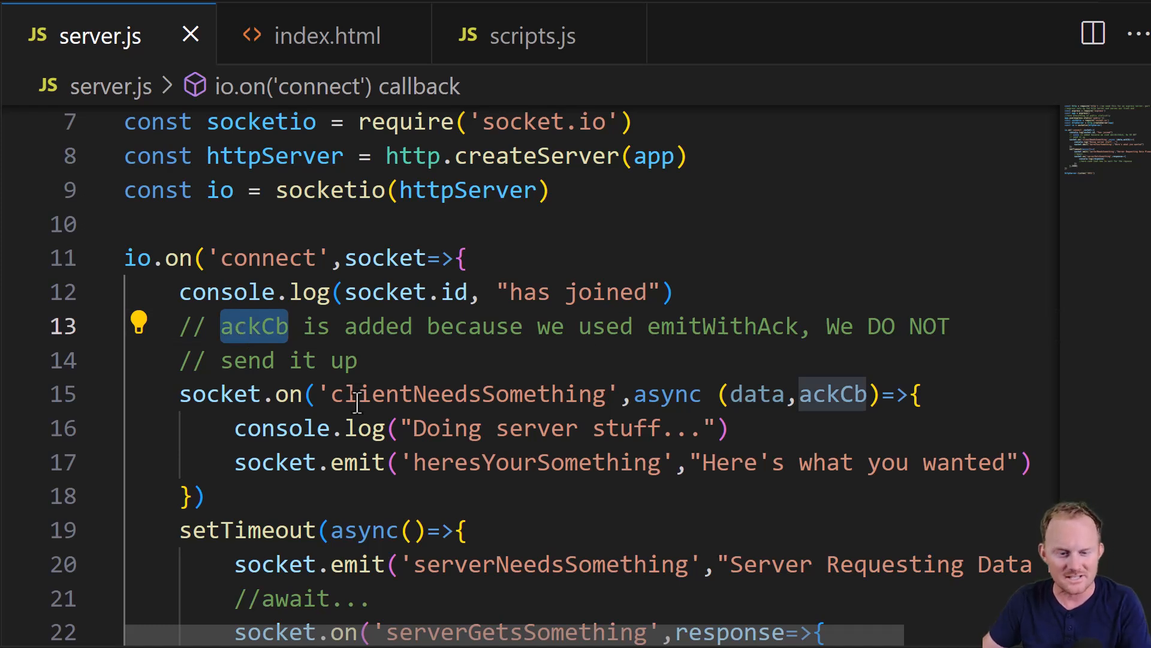
# - Reply to clientNeedsSomething with ackCb("Here's what you wanted"), checking the commented client listener
pyautogui.scroll(-3)
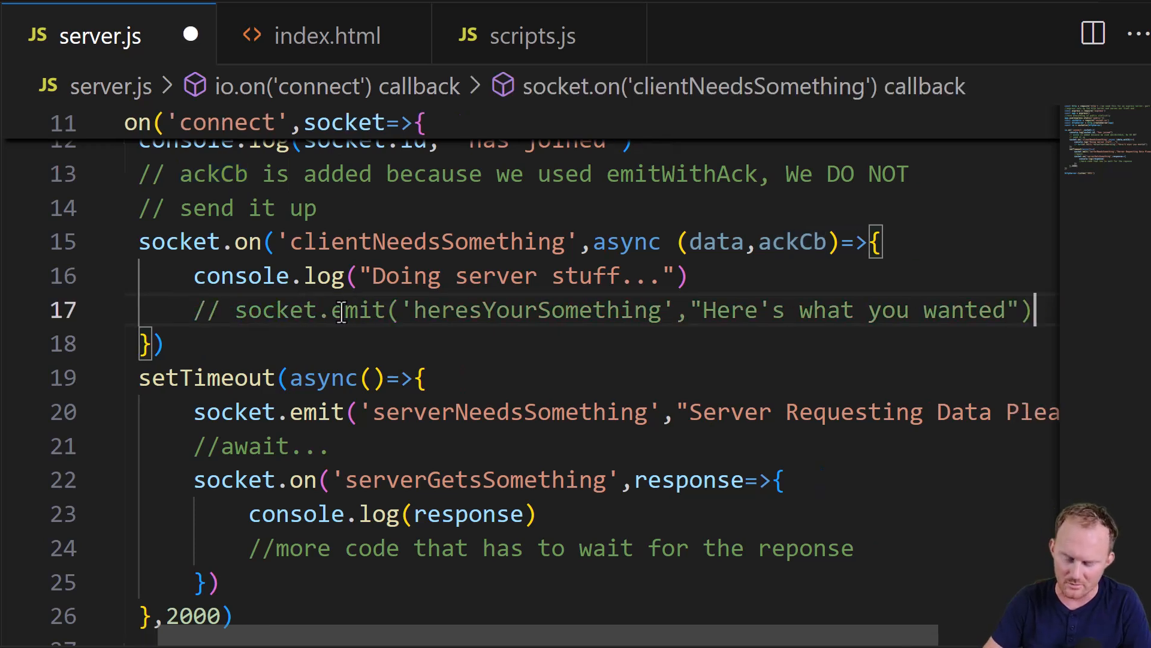
pyautogui.write('ackCb')
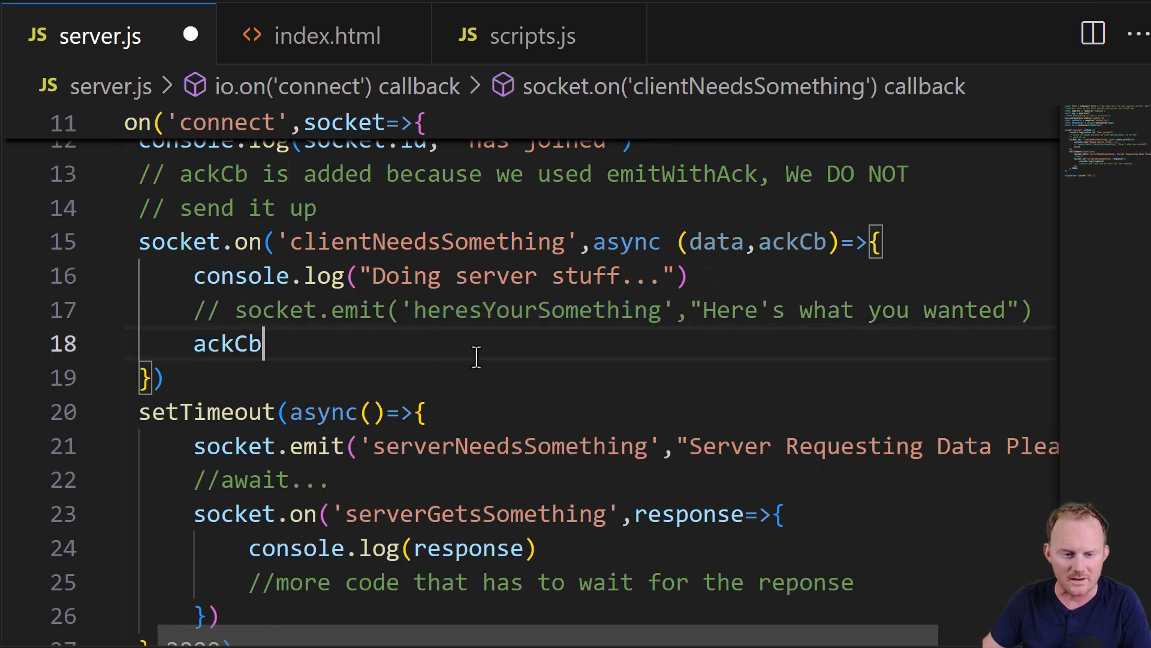
pyautogui.write('()')
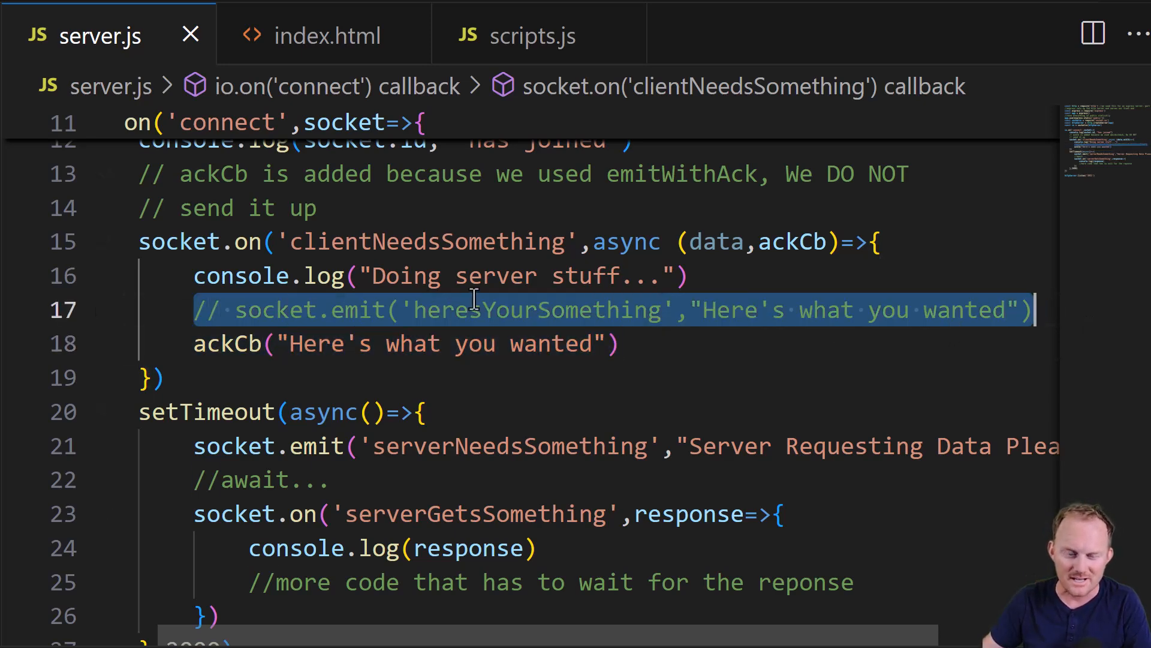
pyautogui.click(534, 35)
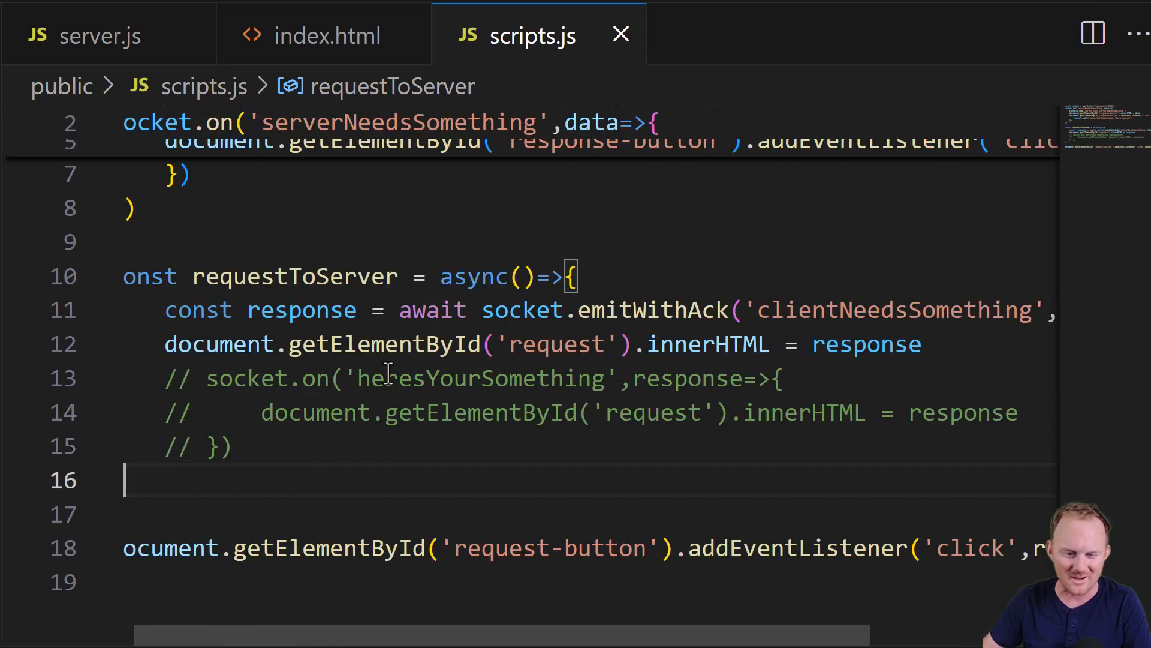
pyautogui.doubleClick(480, 379)
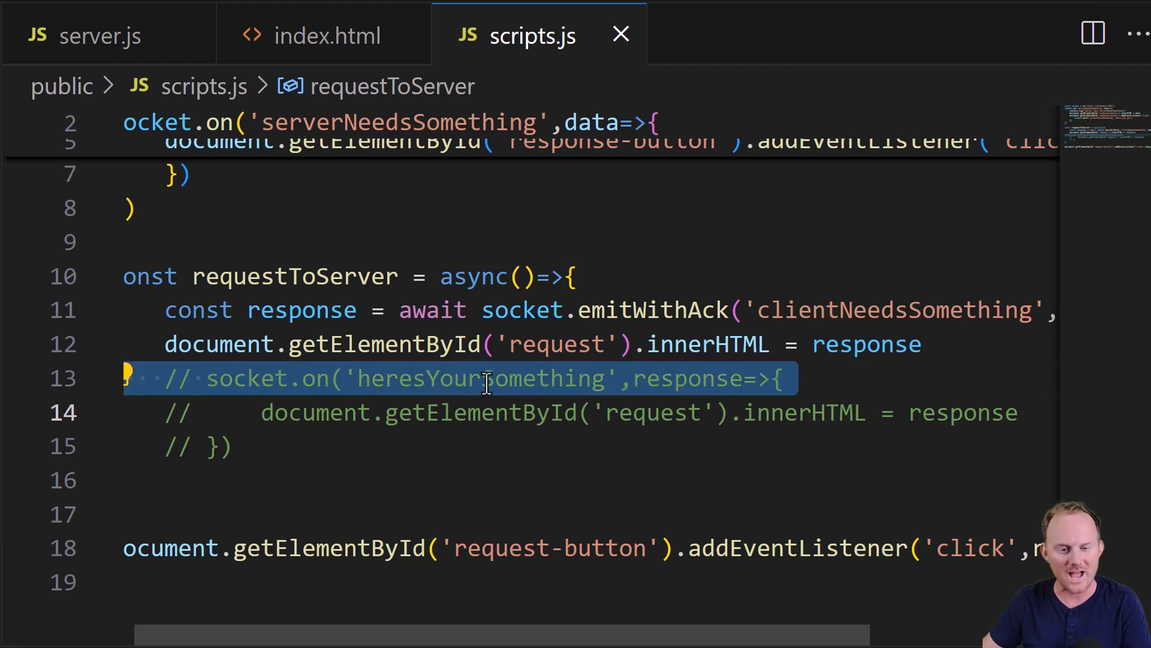
pyautogui.click(101, 35)
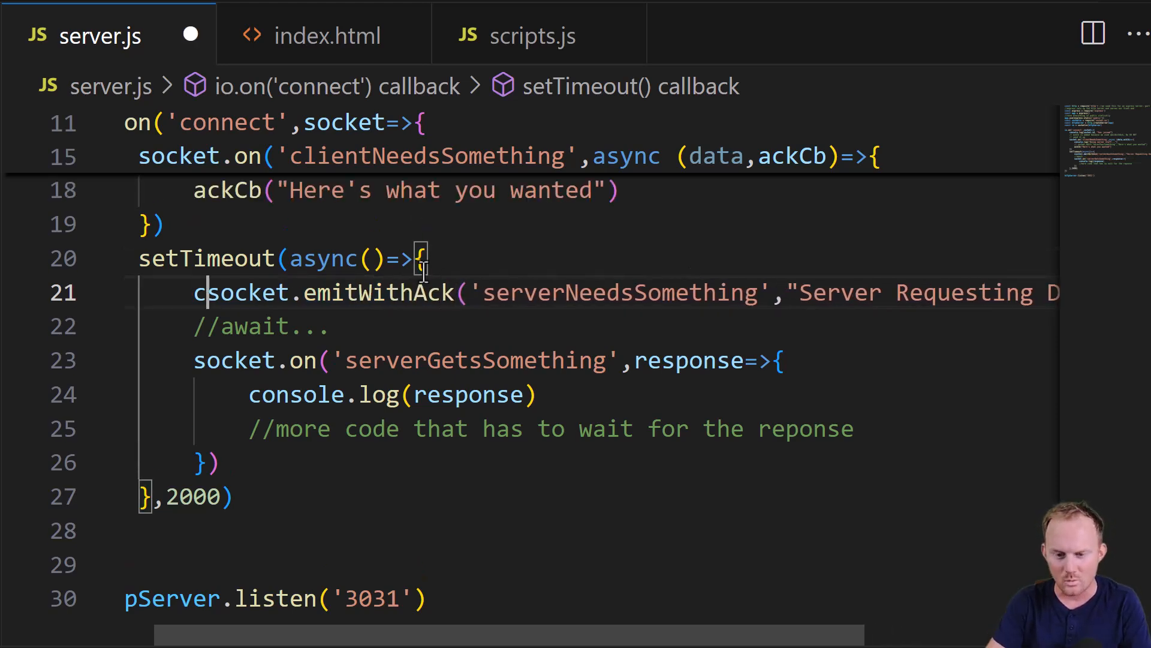
# - Log the awaited emitWithAck response in setTimeout and comment out the serverGetsSomething listener
pyautogui.write('onst response =')
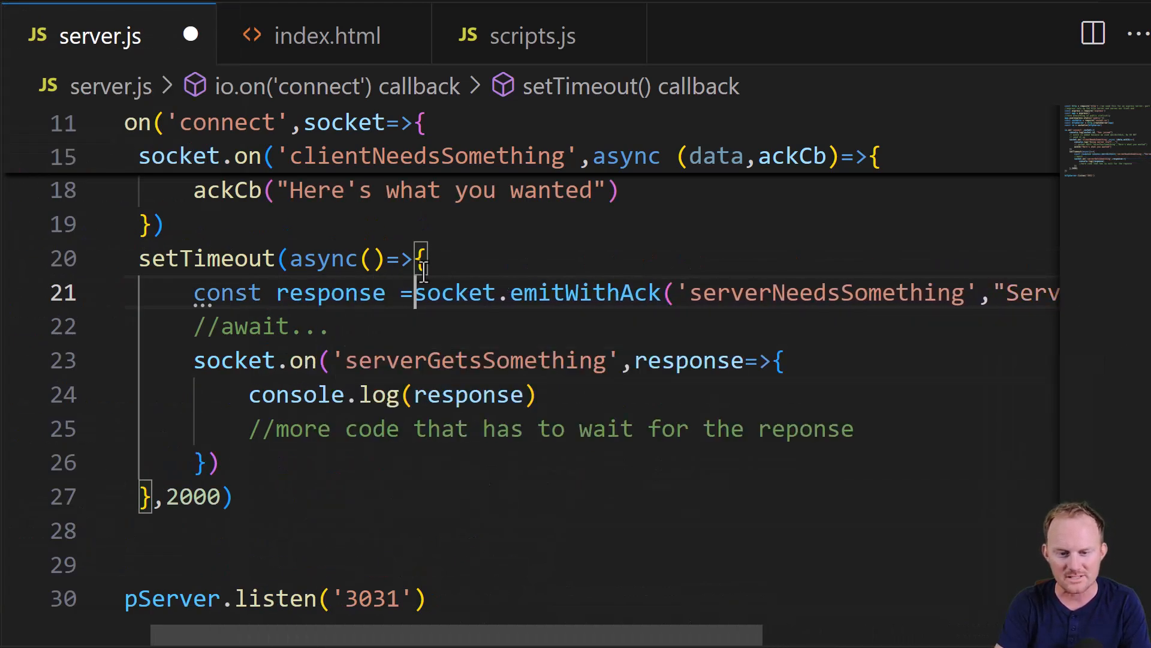
pyautogui.write('await')
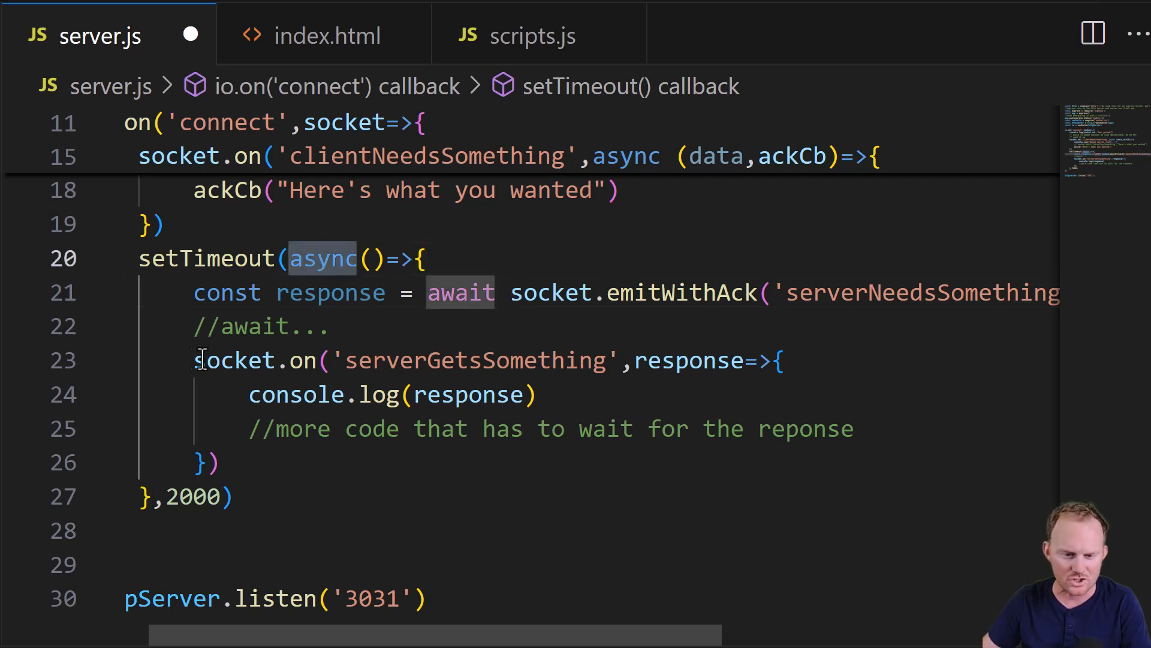
pyautogui.moveTo(194, 359); pyautogui.dragTo(220, 462)
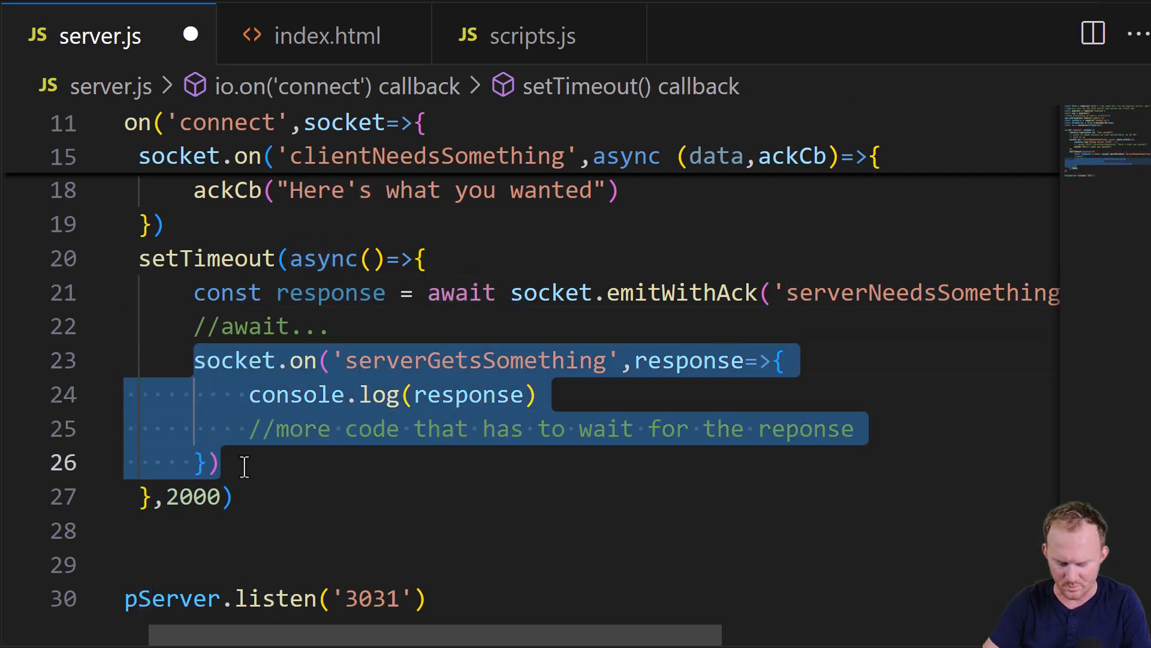
pyautogui.press('Ctrl+/')
pyautogui.write('console.log(response)')
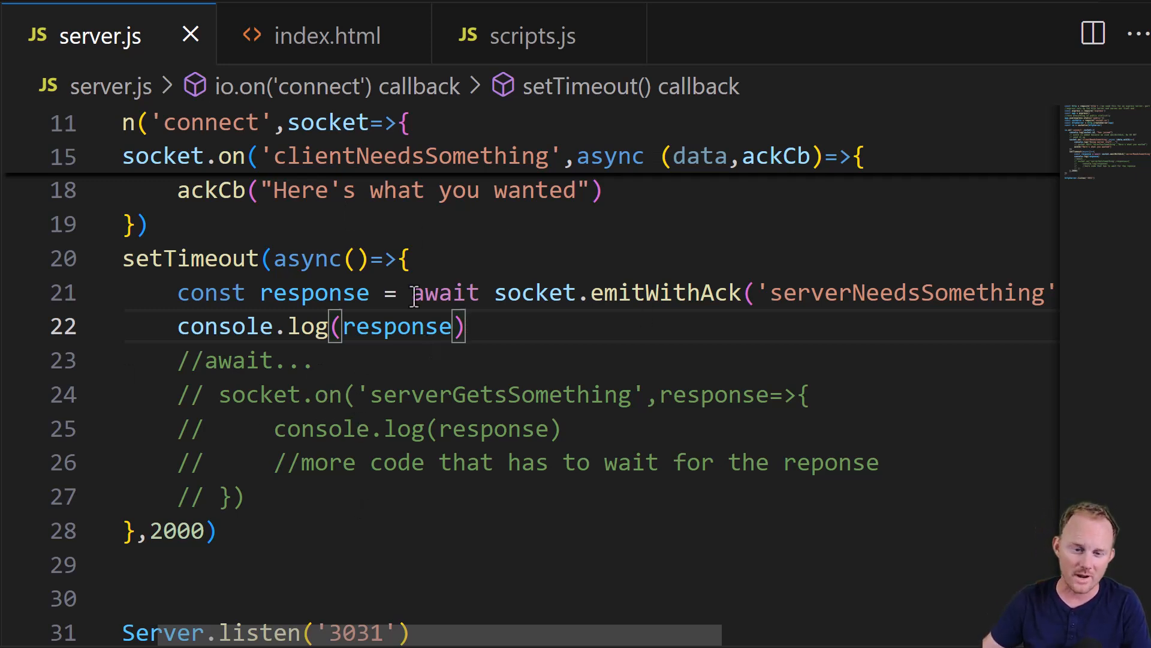
pyautogui.moveTo(533, 35)
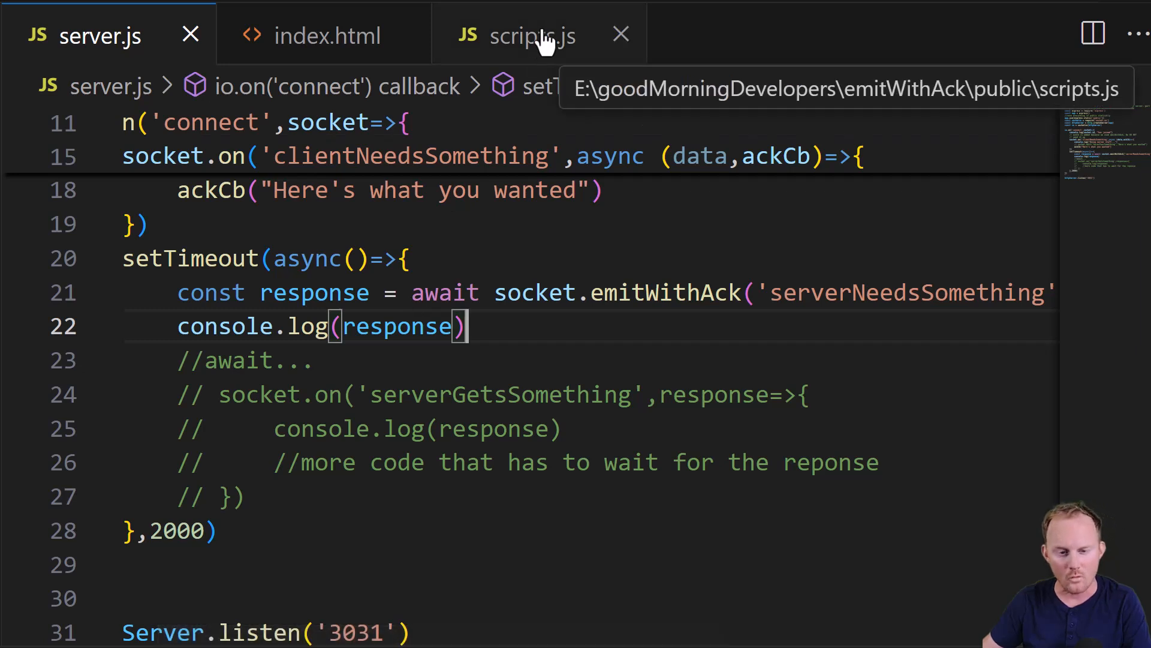
pyautogui.doubleClick(906, 291)
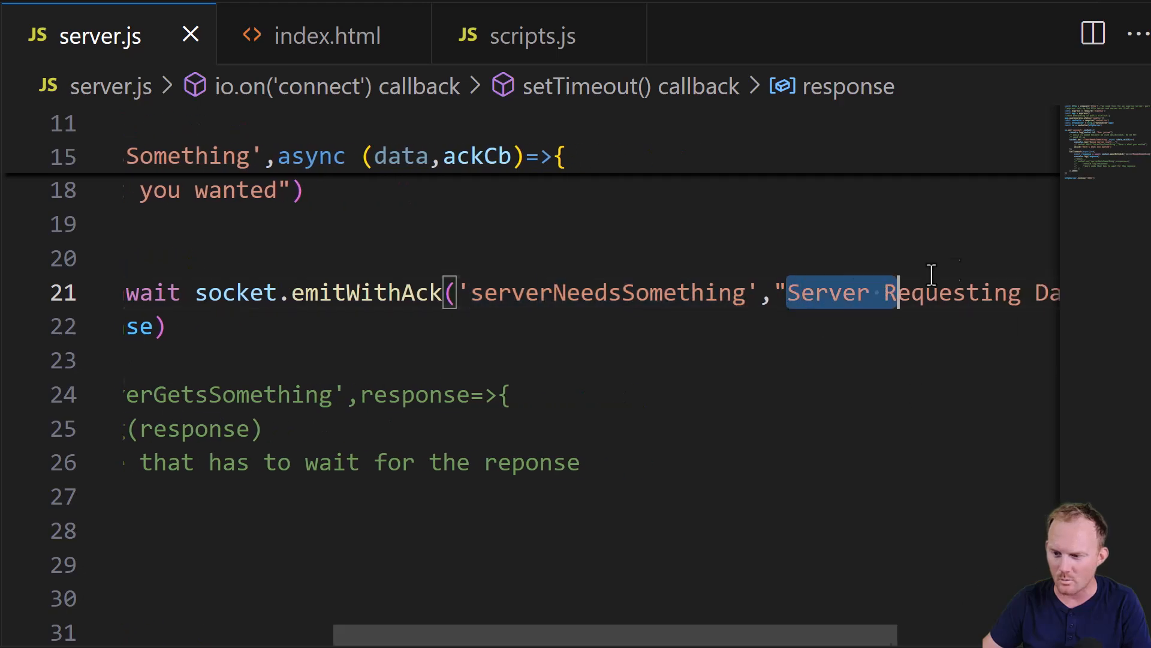
pyautogui.click(536, 34)
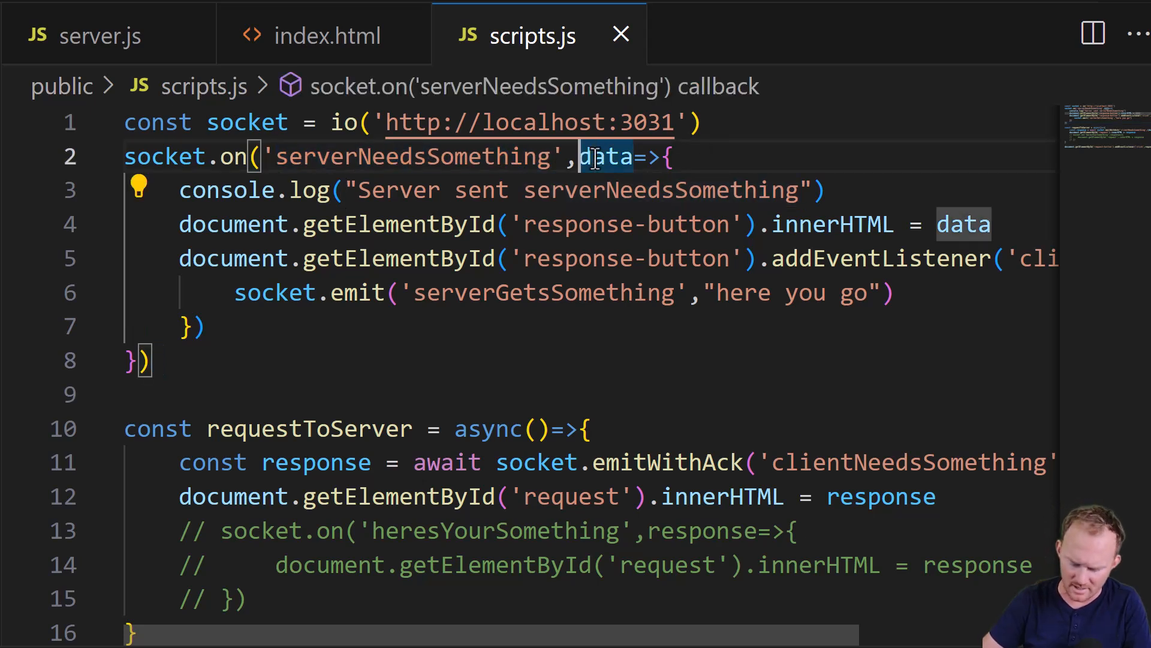
# - Give the client serverNeedsSomething handler (data, ackCb) and reply via ackCb with 'here you go'
pyautogui.write('{data,ackCb)')
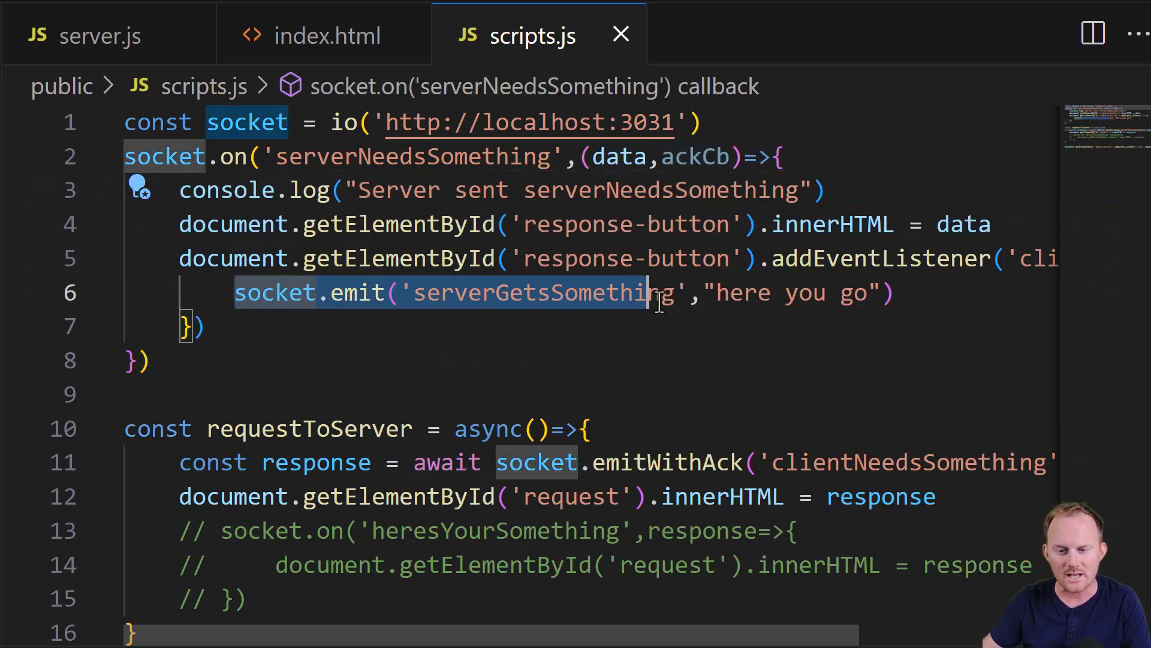
pyautogui.write('ackCb(')
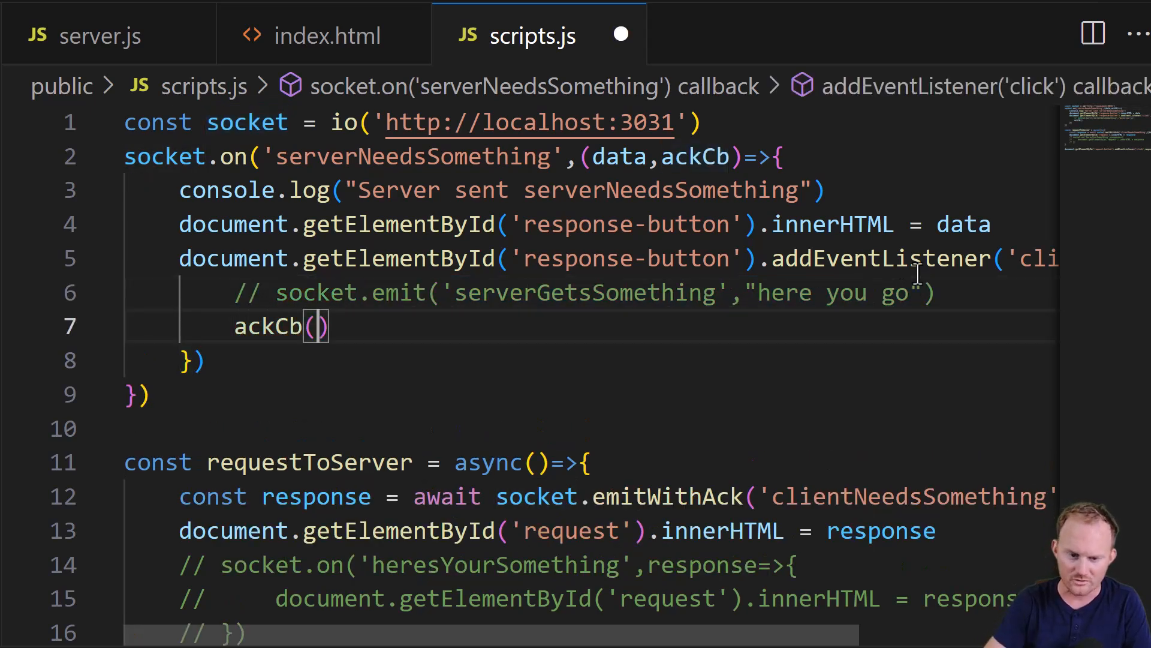
pyautogui.doubleClick(833, 292)
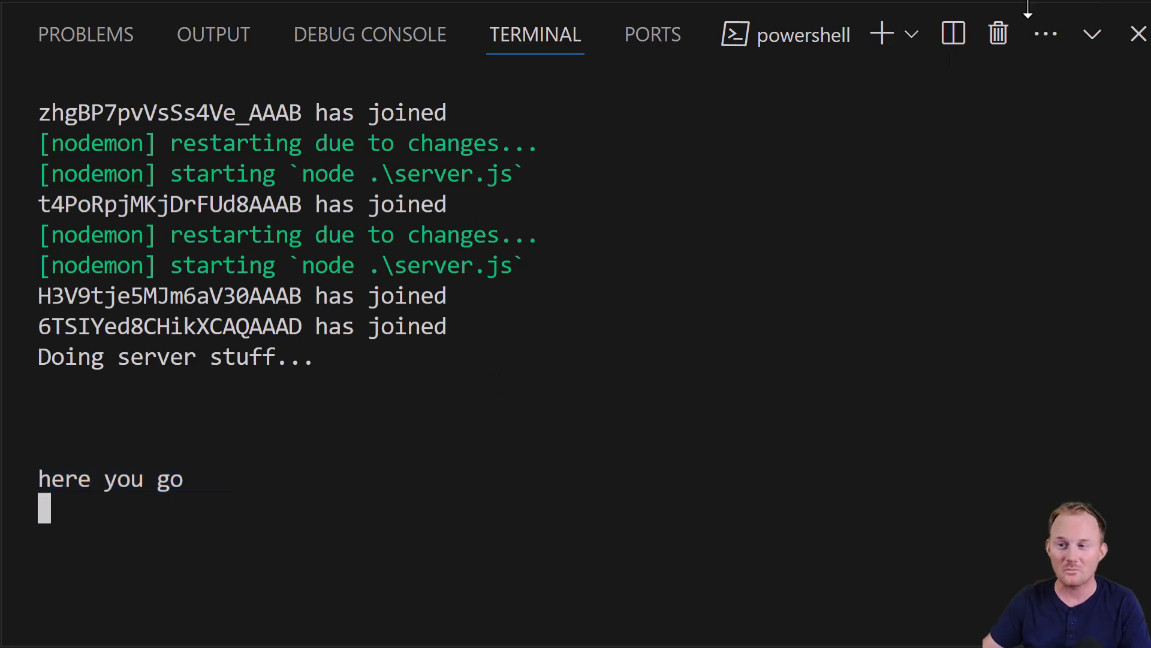
# - Return to scripts.js after the terminal confirms the server logged 'here you go'
pyautogui.click(533, 35)
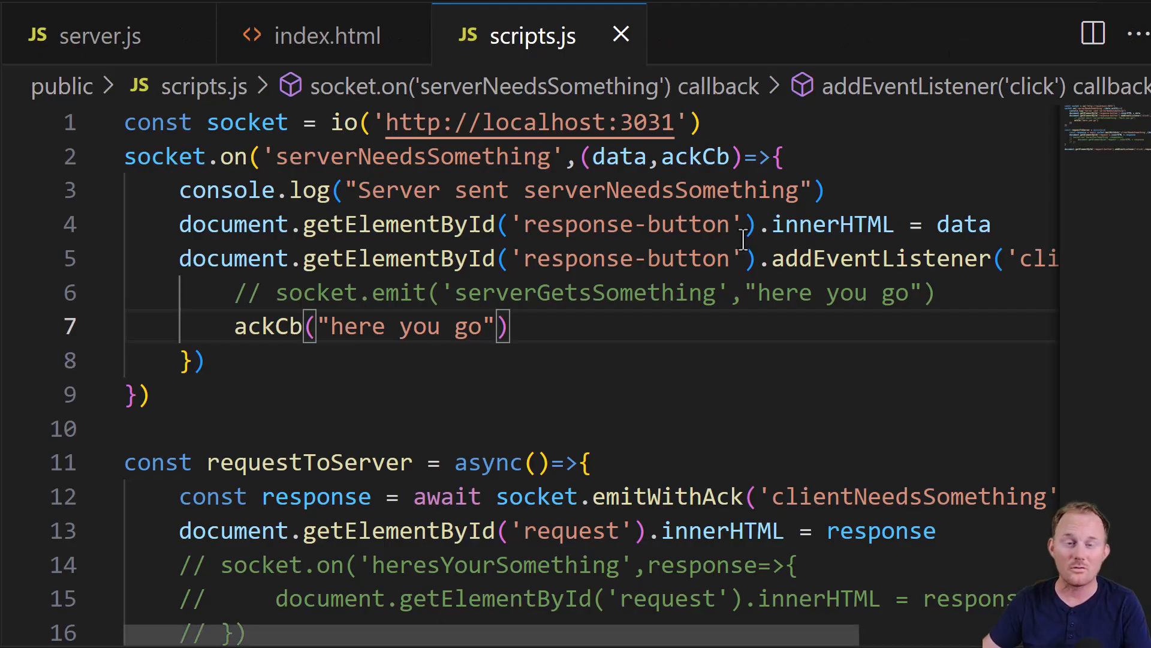